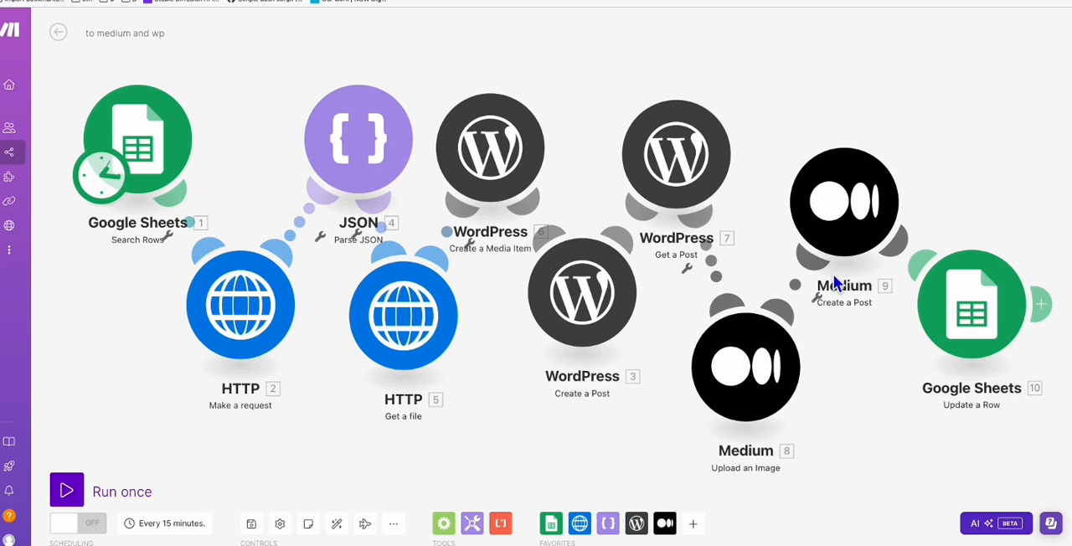
mouse_move(729, 209)
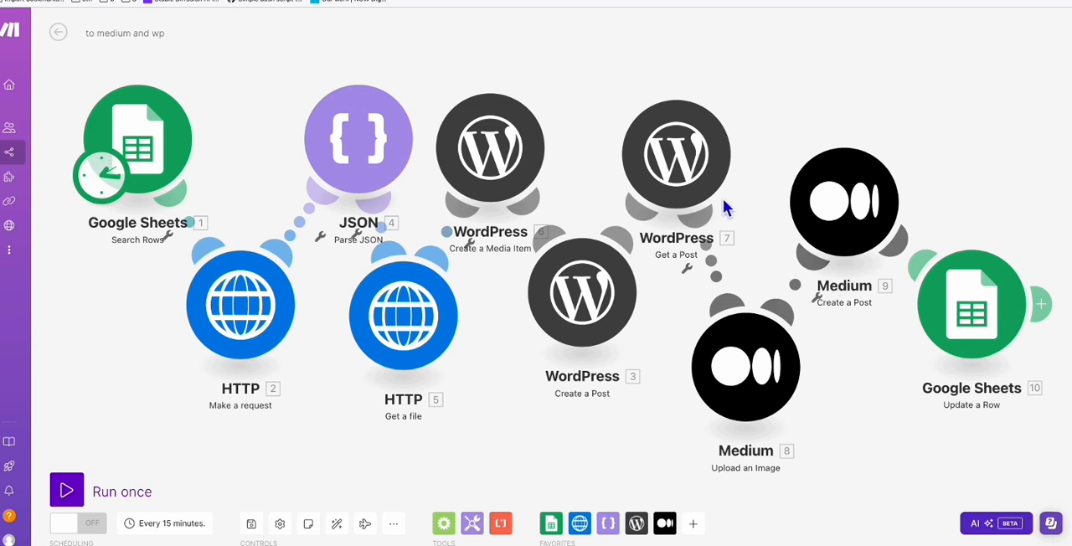
mouse_move(792, 211)
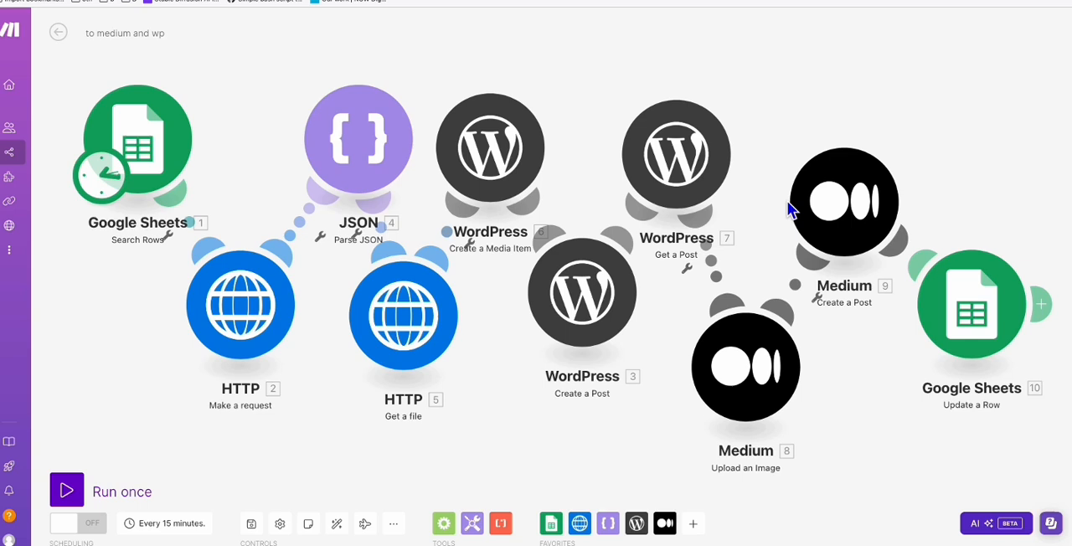
mouse_move(725, 125)
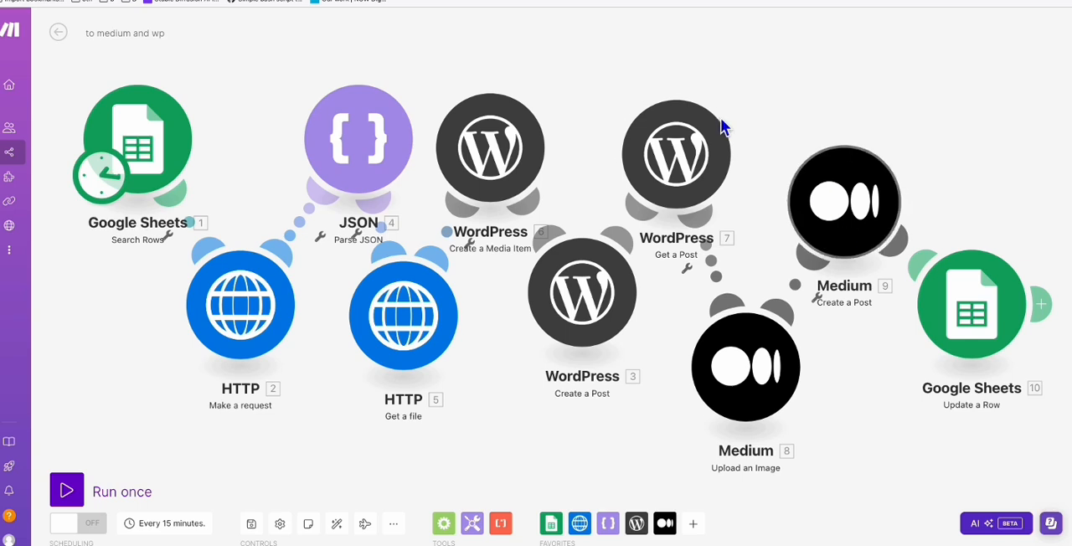
mouse_move(791, 147)
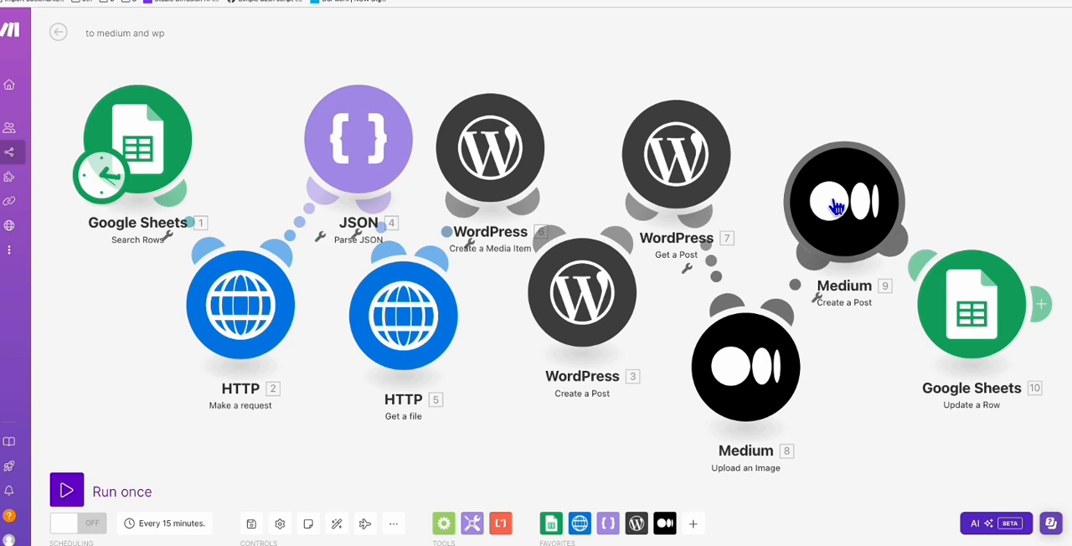
mouse_move(676, 153)
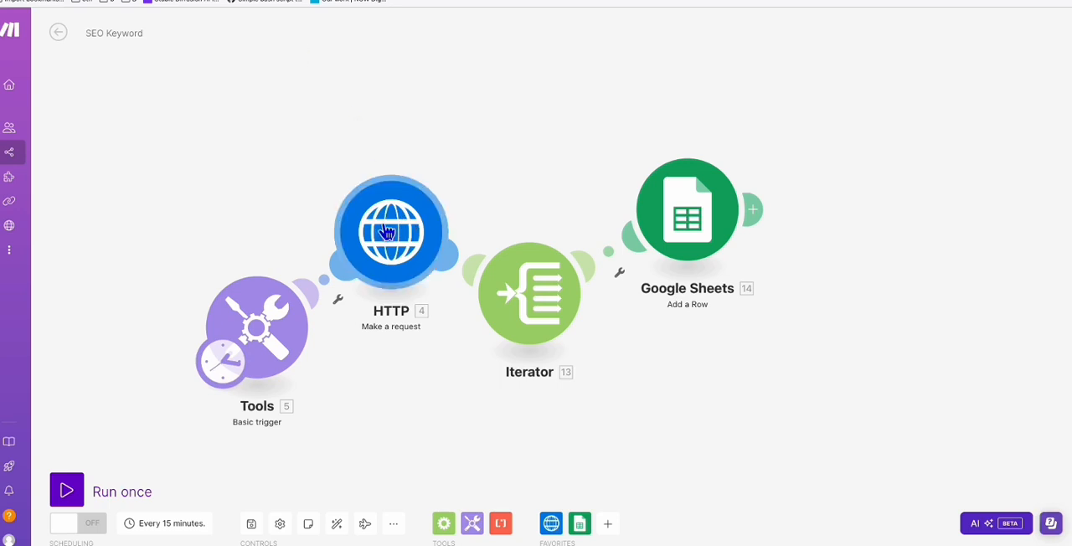
Step: Open the 'SEO Keyword' scenario from the scenarios list
left_click(390, 232)
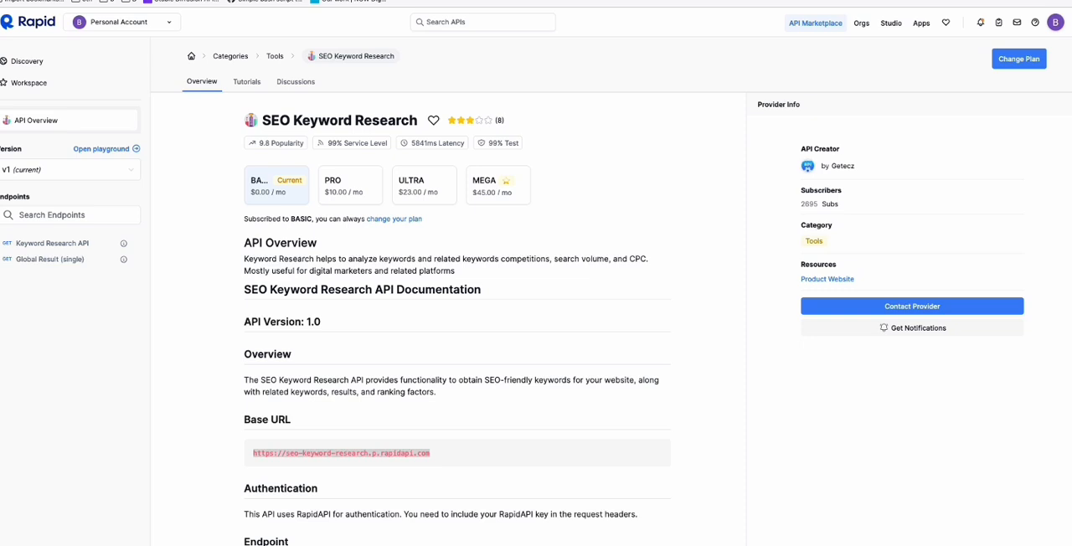
mouse_move(312, 207)
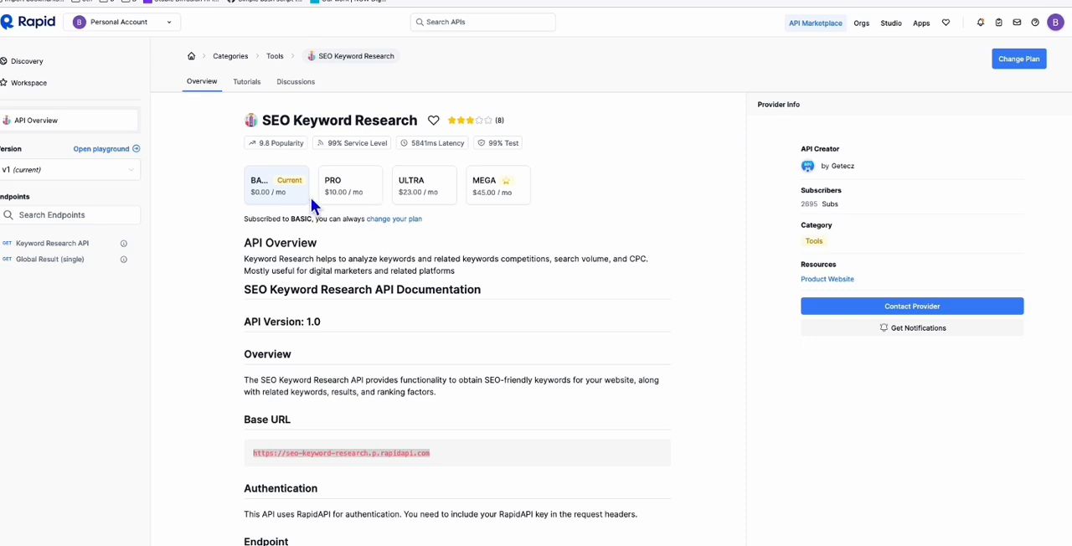
mouse_move(315, 243)
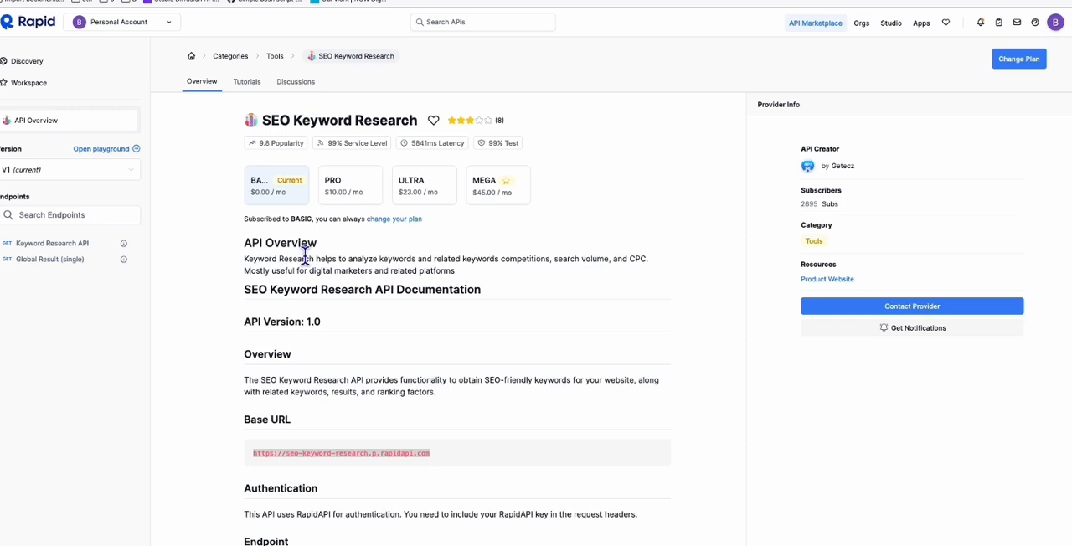
mouse_move(390, 291)
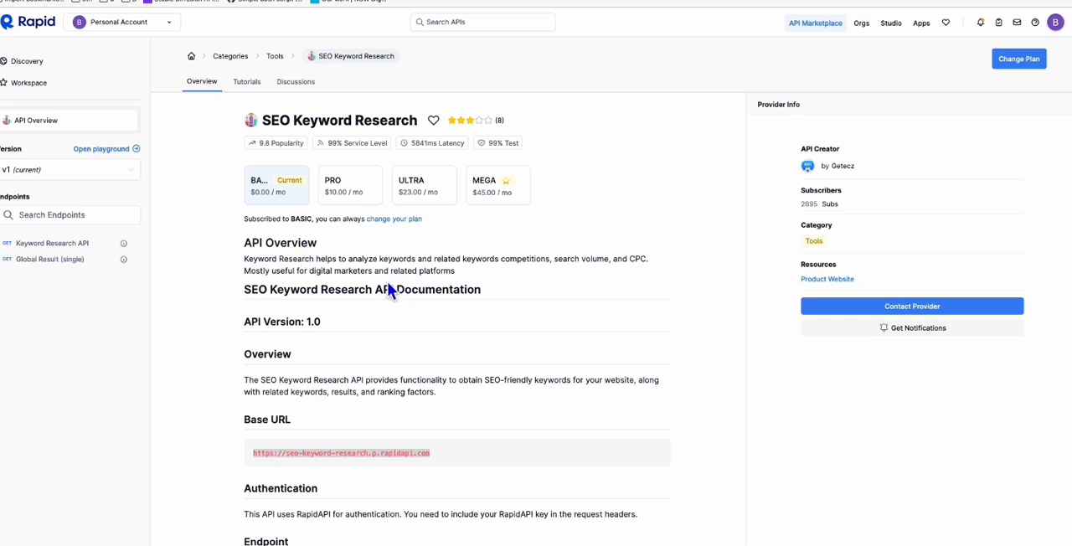
mouse_move(308, 224)
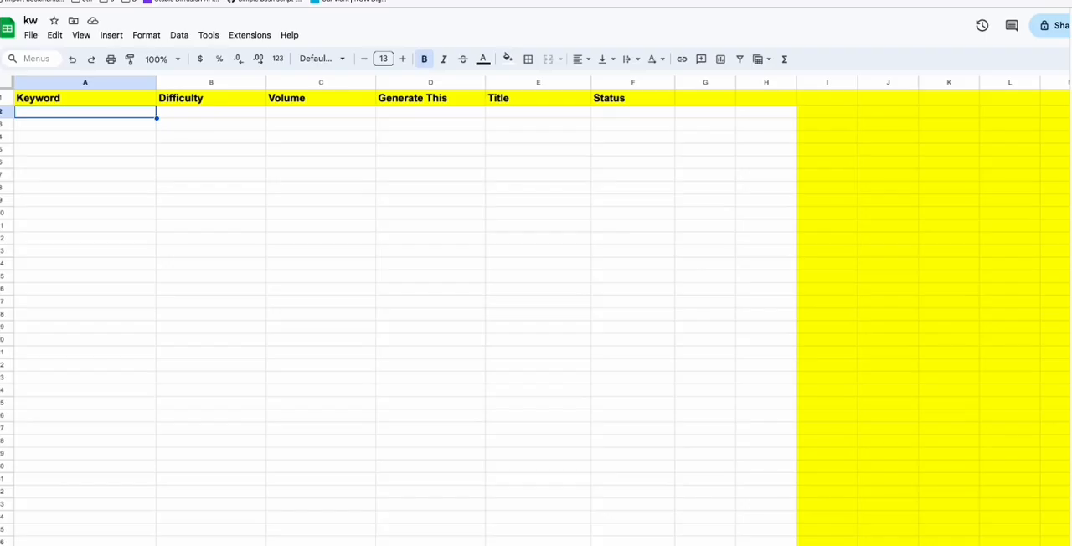
mouse_move(74, 124)
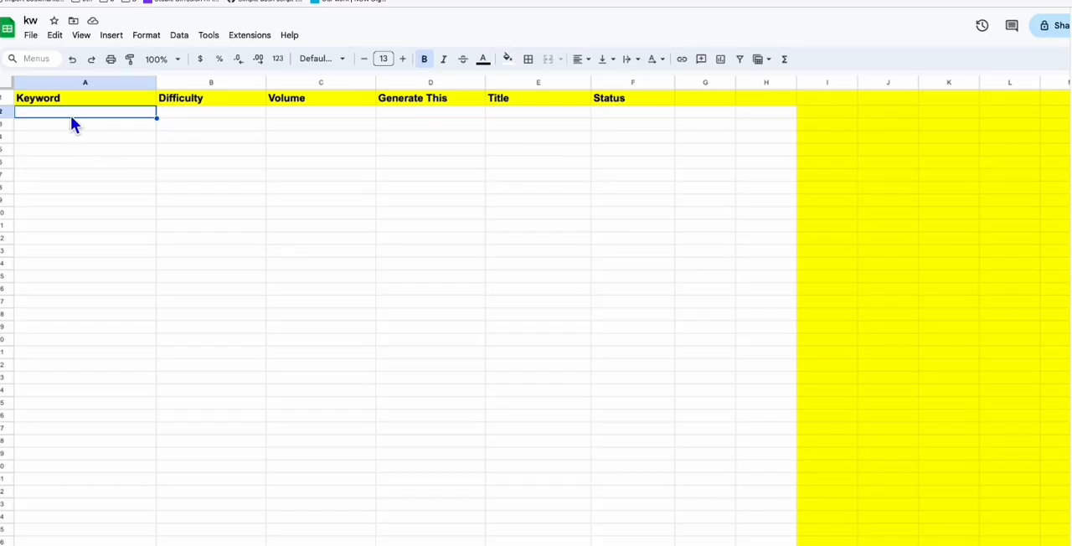
mouse_move(93, 261)
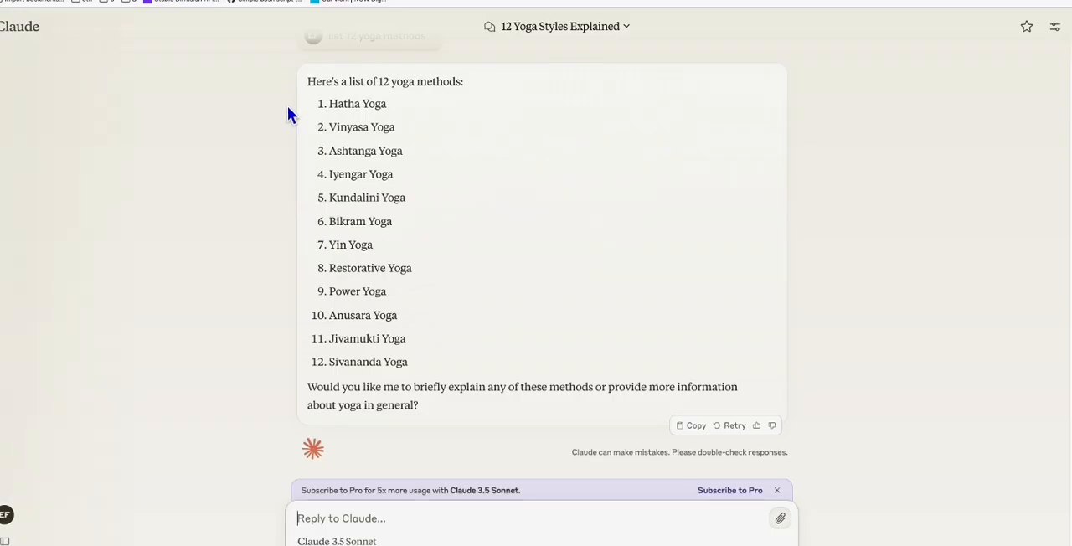
mouse_move(435, 185)
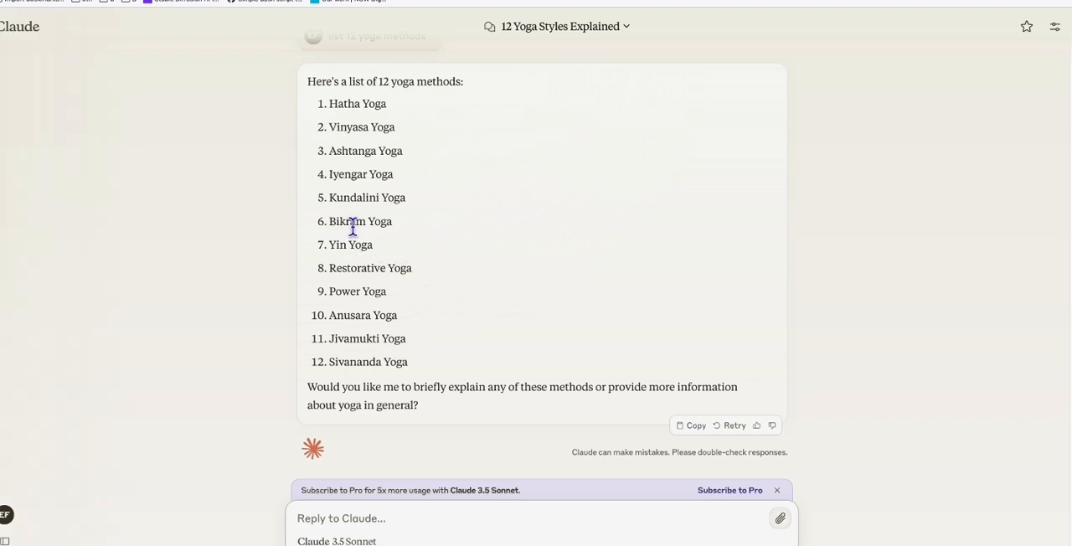
Step: Select 'Bikram' in Claude's list of twelve yoga methods
double_click(359, 222)
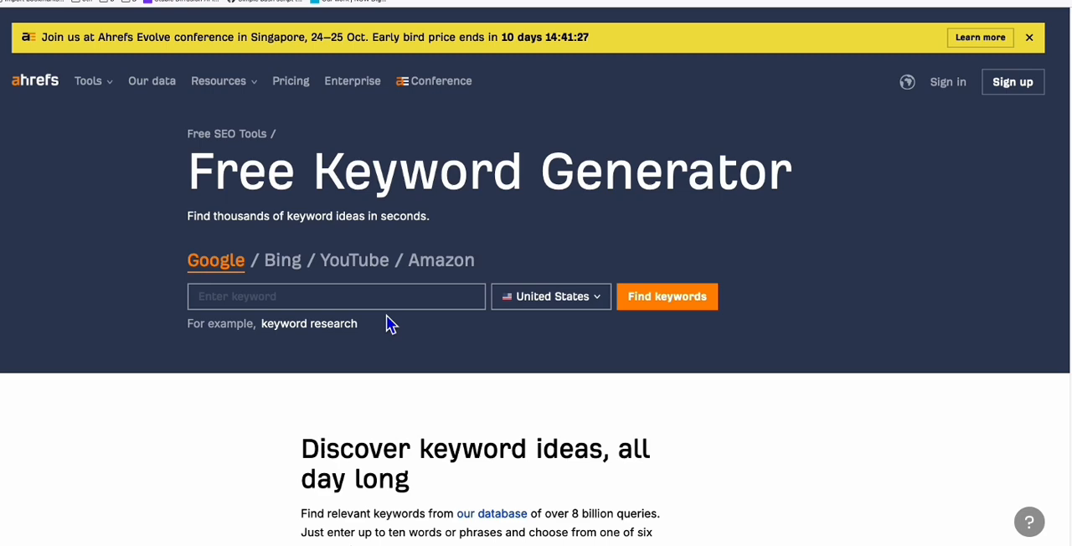
Step: Generate Ahrefs keyword ideas for 'Bikram Yoga', review difficulty and volume, then close the results
type("Bikram Yoga")
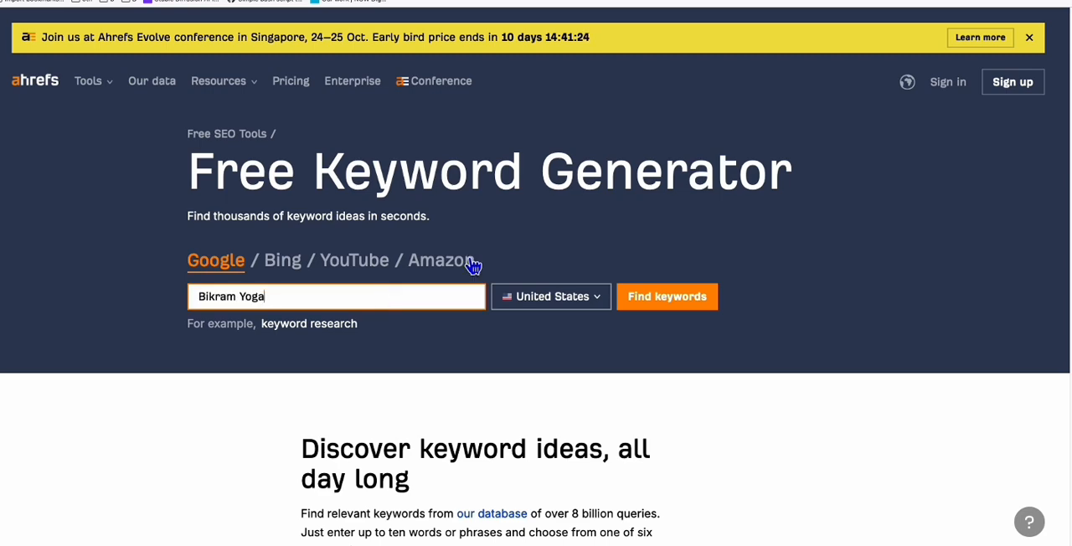
left_click(667, 296)
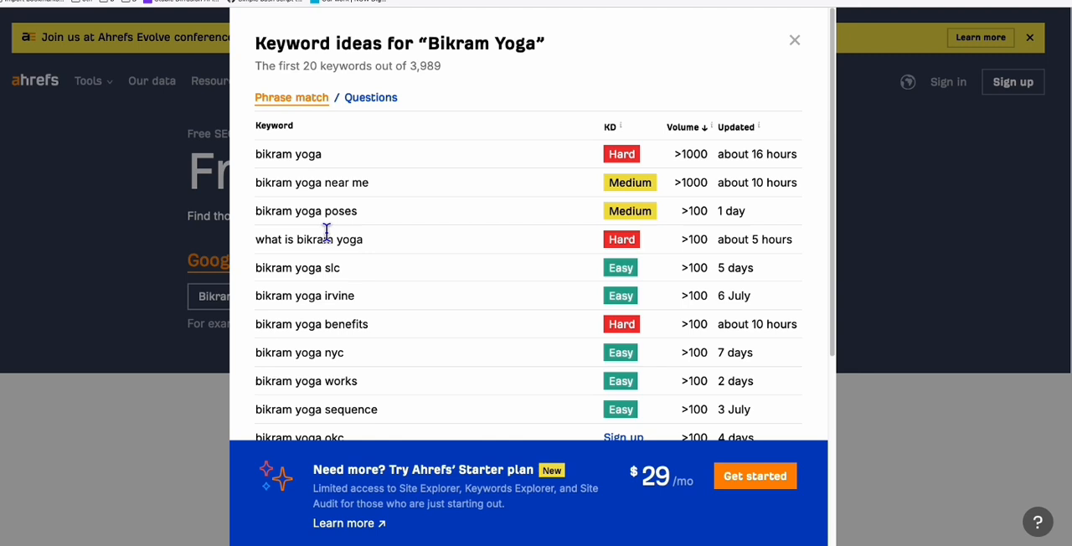
mouse_move(275, 154)
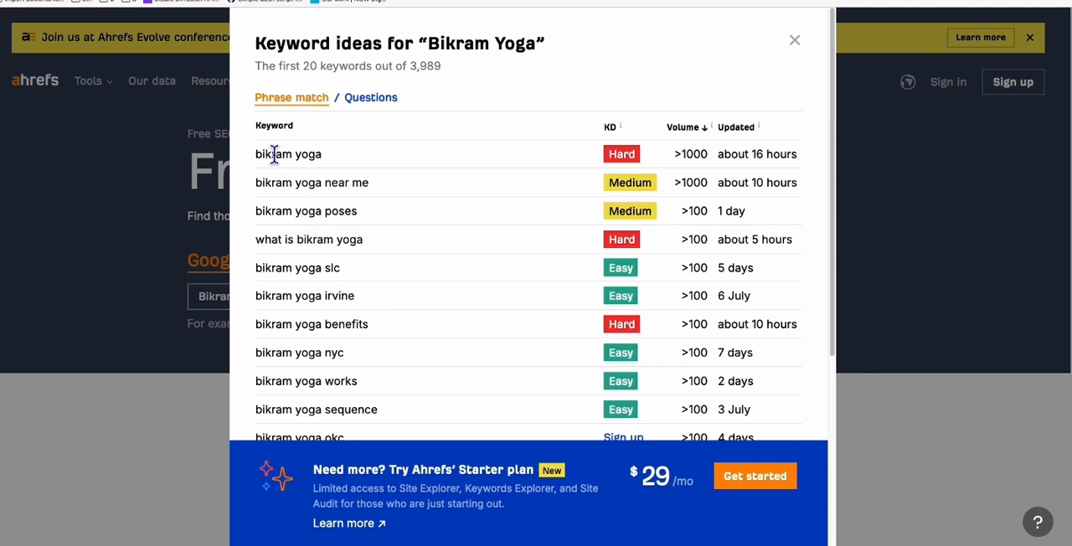
mouse_move(706, 214)
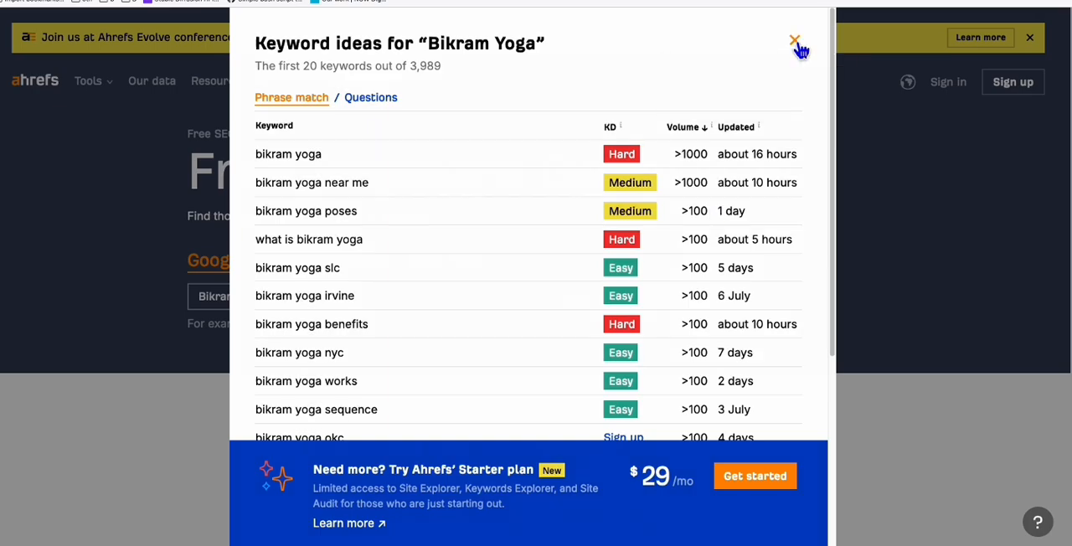
left_click(795, 40)
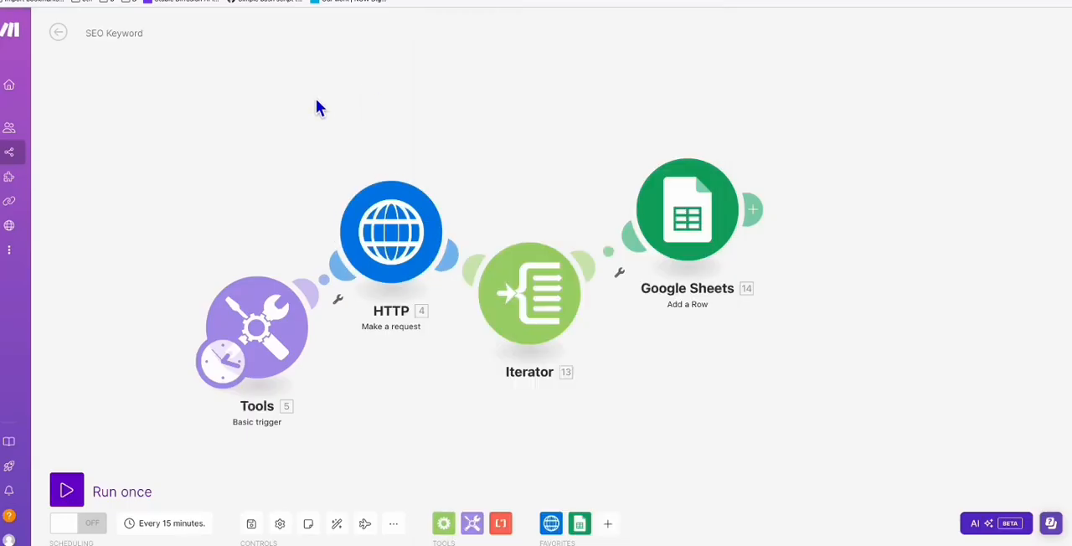
Step: Confirm the trigger keyword is 'Bikram Yoga' and run the SEO Keyword scenario once
double_click(258, 326)
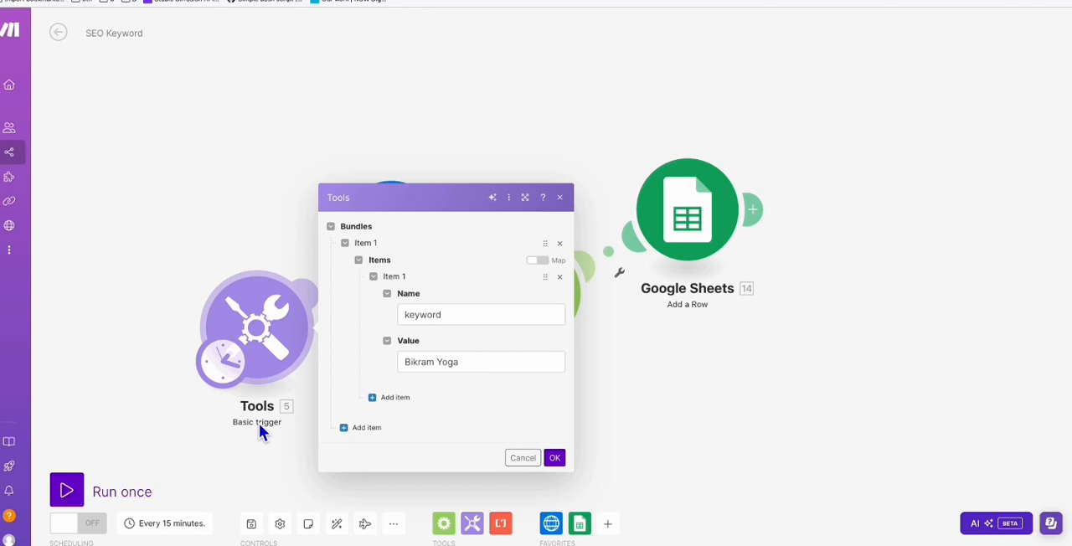
left_click(480, 361)
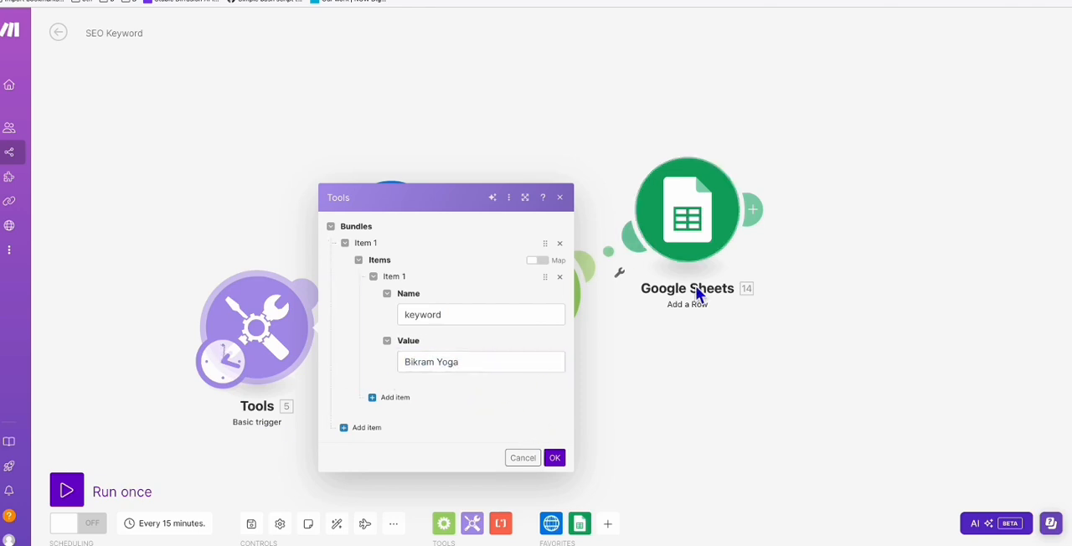
left_click(555, 457)
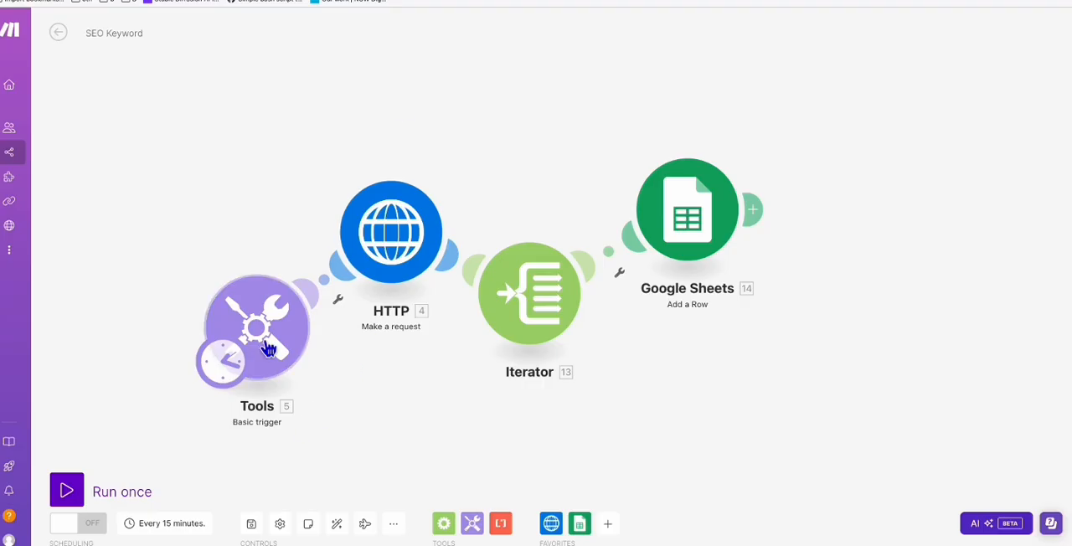
left_click(66, 491)
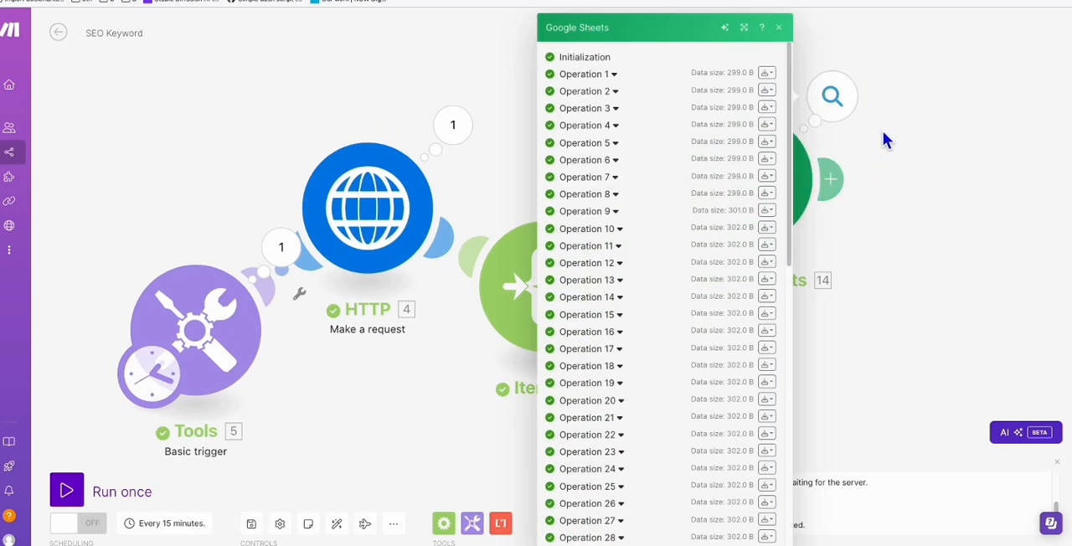
left_click(778, 28)
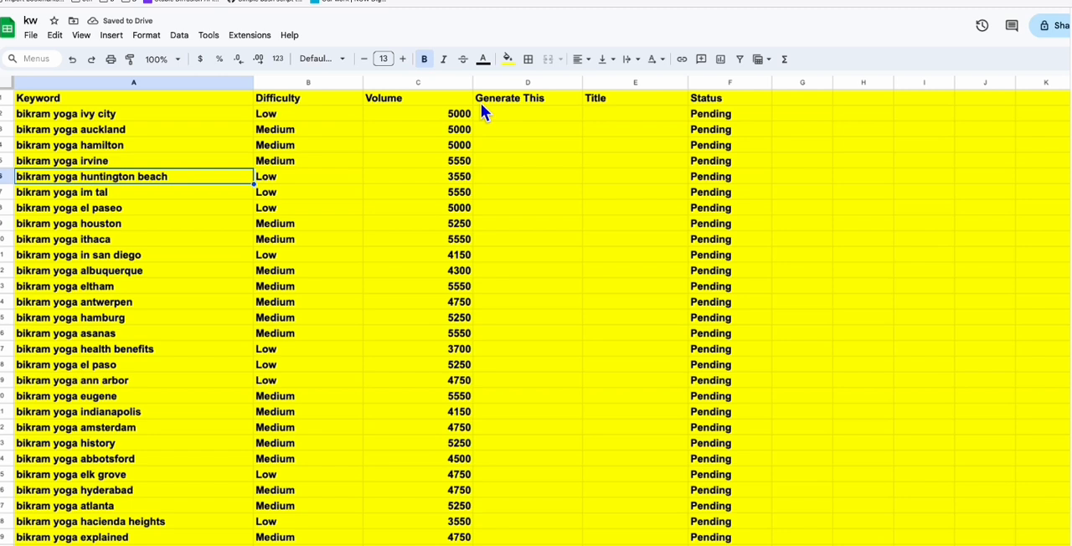
Step: Enter yes, yes and no under Generate This for the first three keywords
left_click(307, 113)
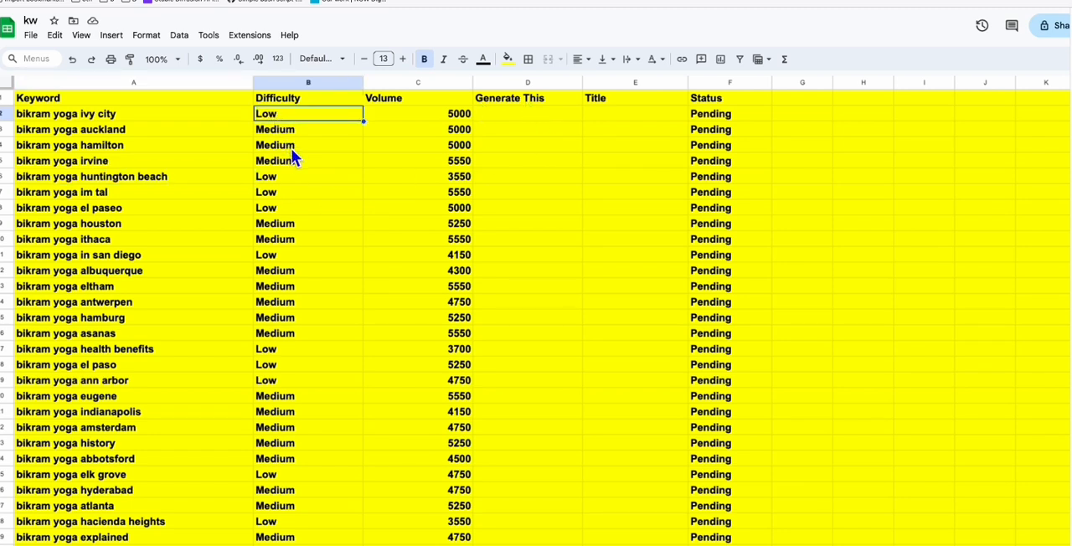
left_click(308, 207)
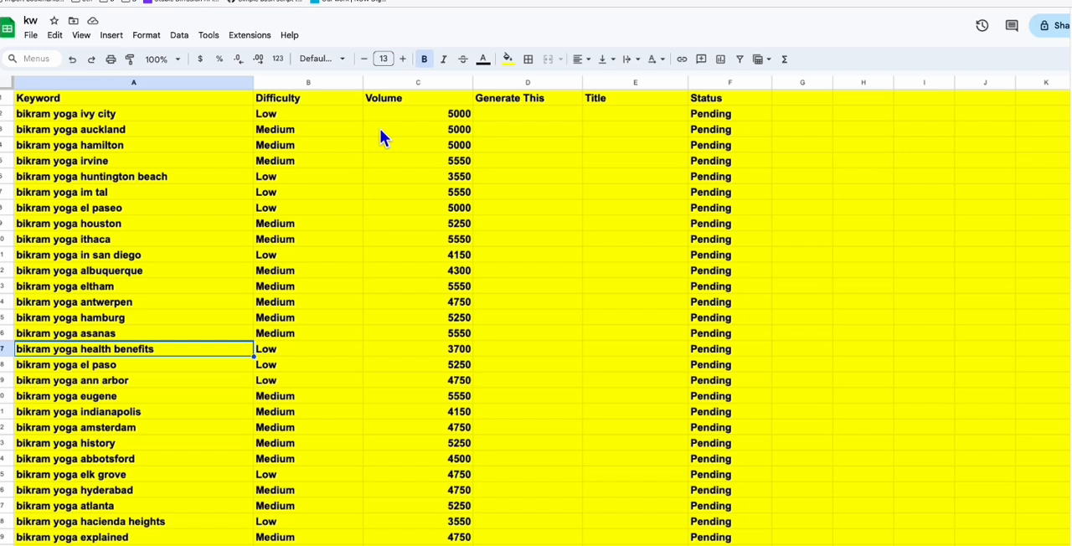
left_click(418, 192)
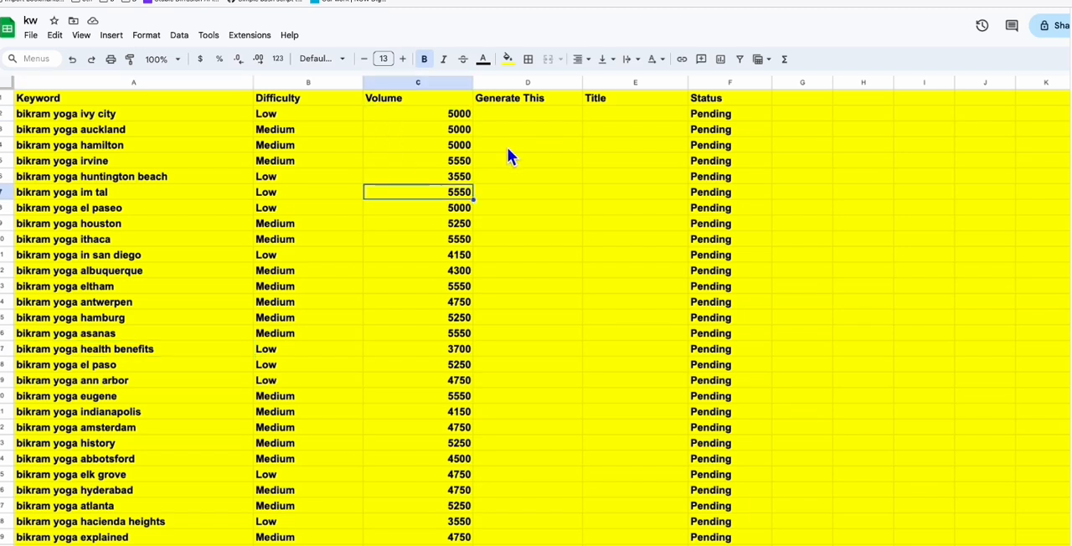
left_click(527, 113)
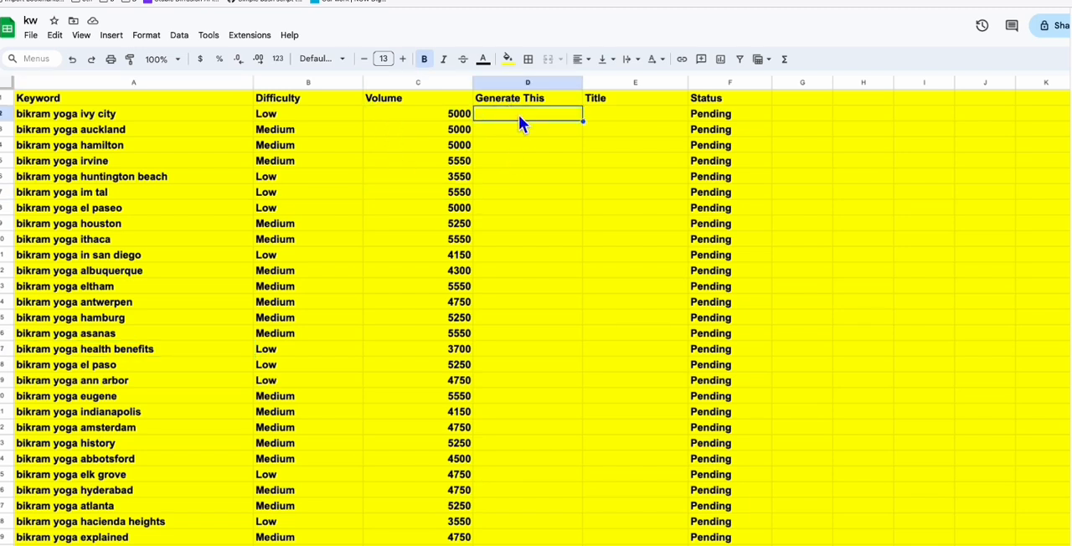
mouse_move(537, 271)
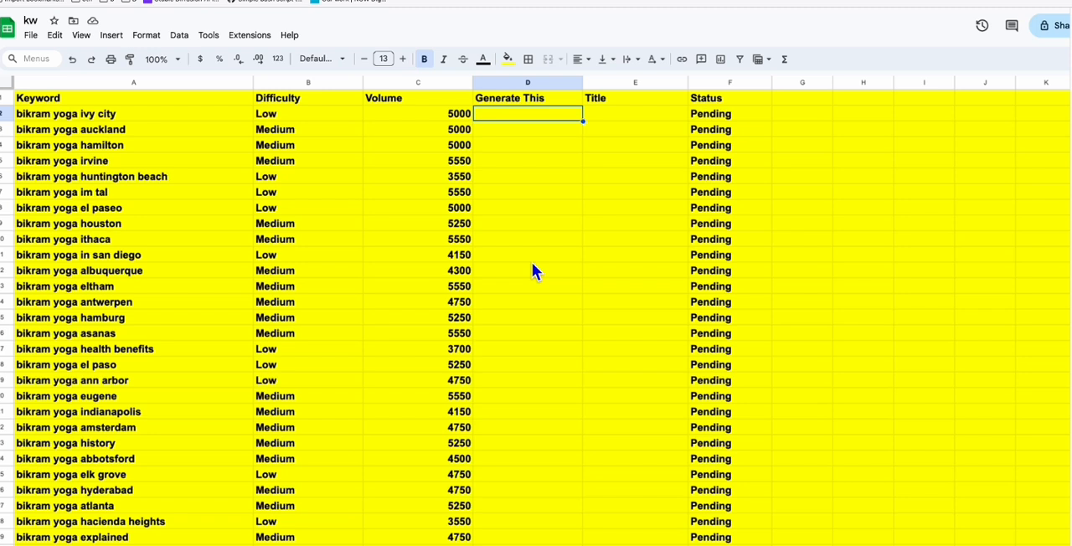
mouse_move(87, 343)
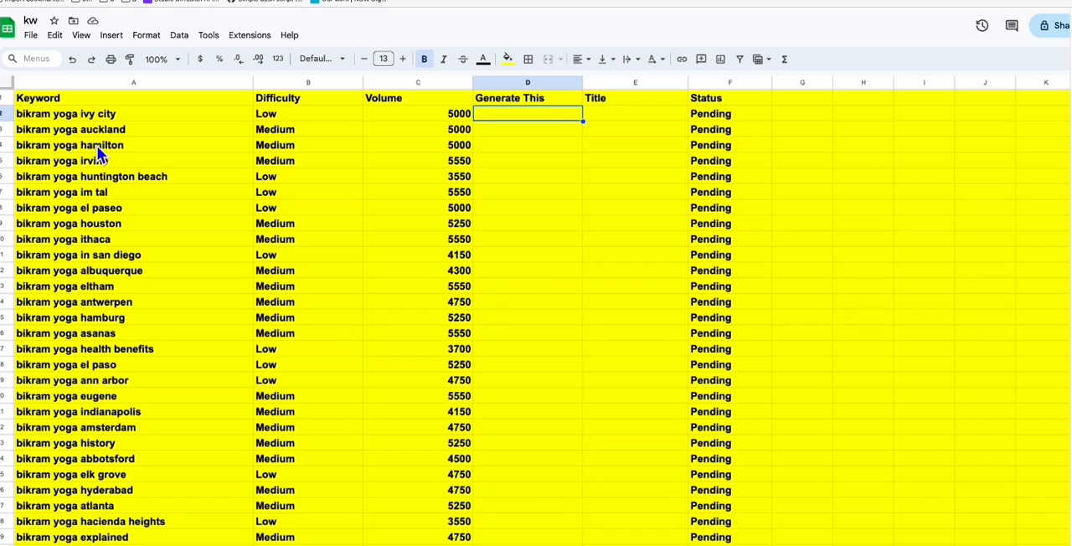
type("y")
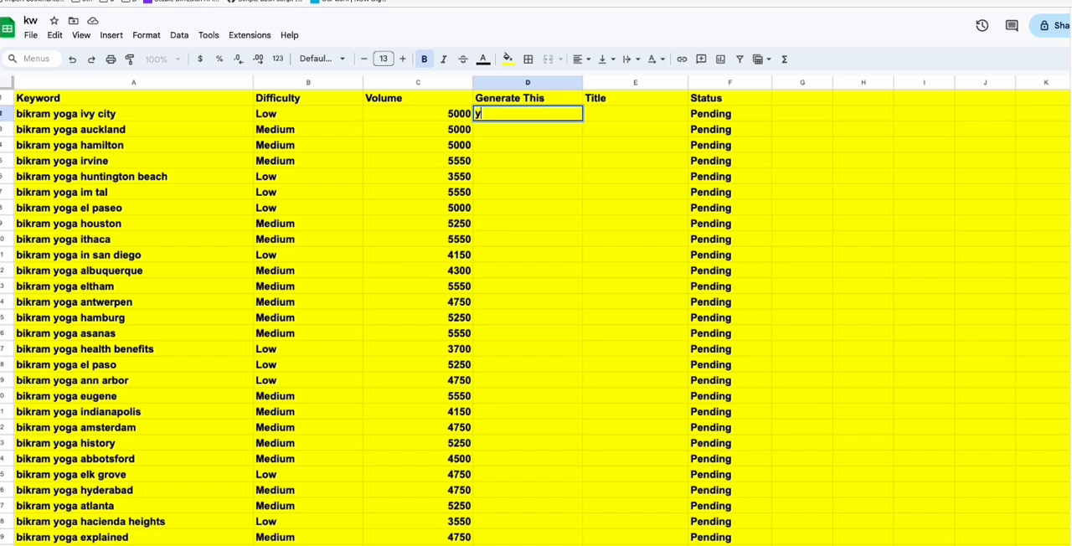
type("yes")
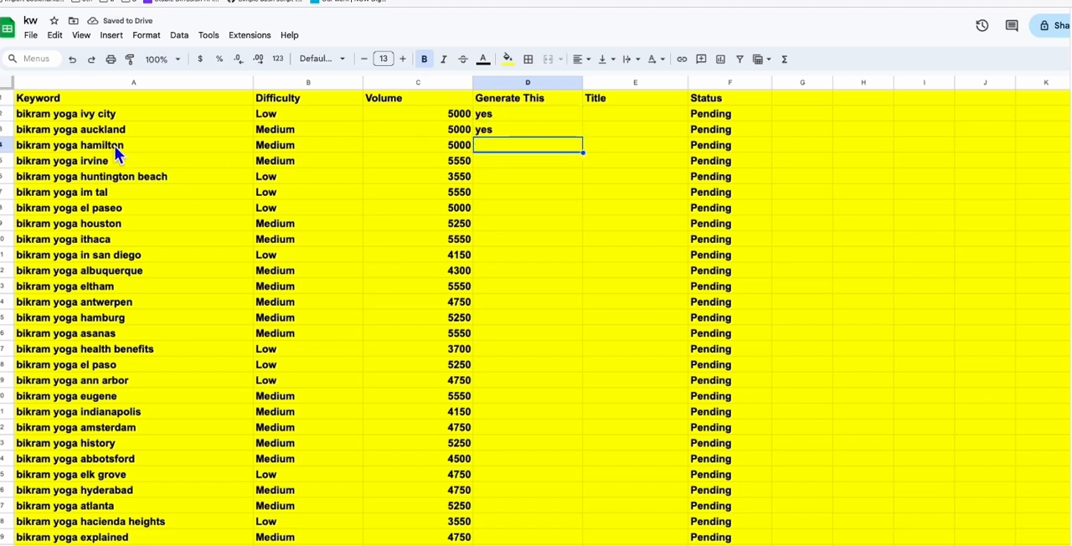
type("no")
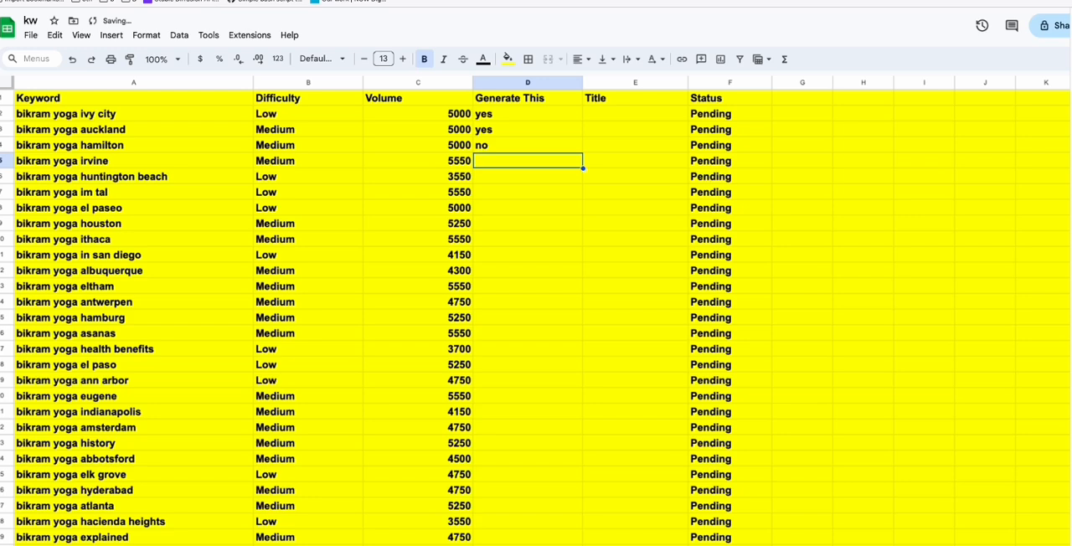
mouse_move(153, 293)
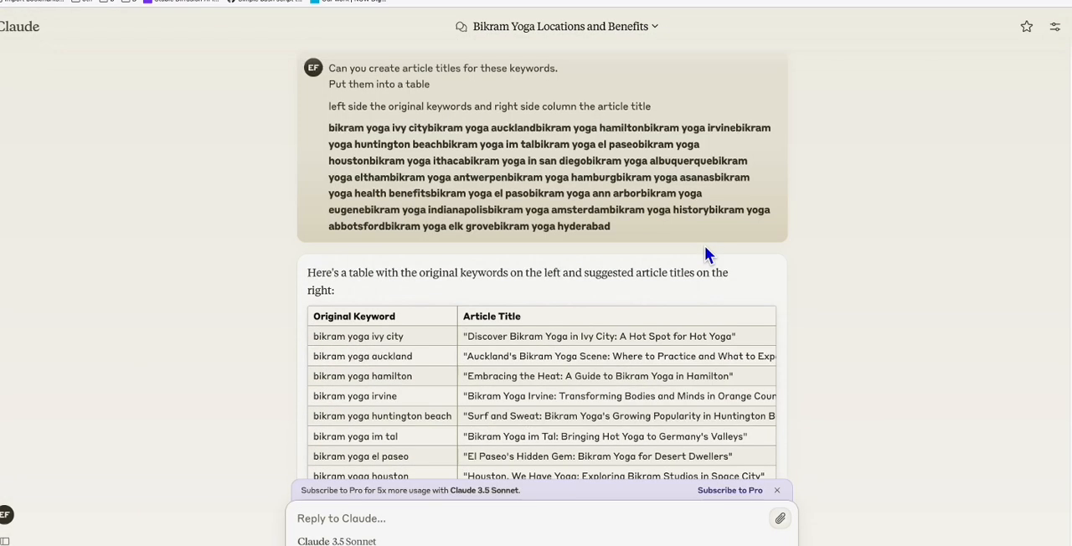
mouse_move(385, 111)
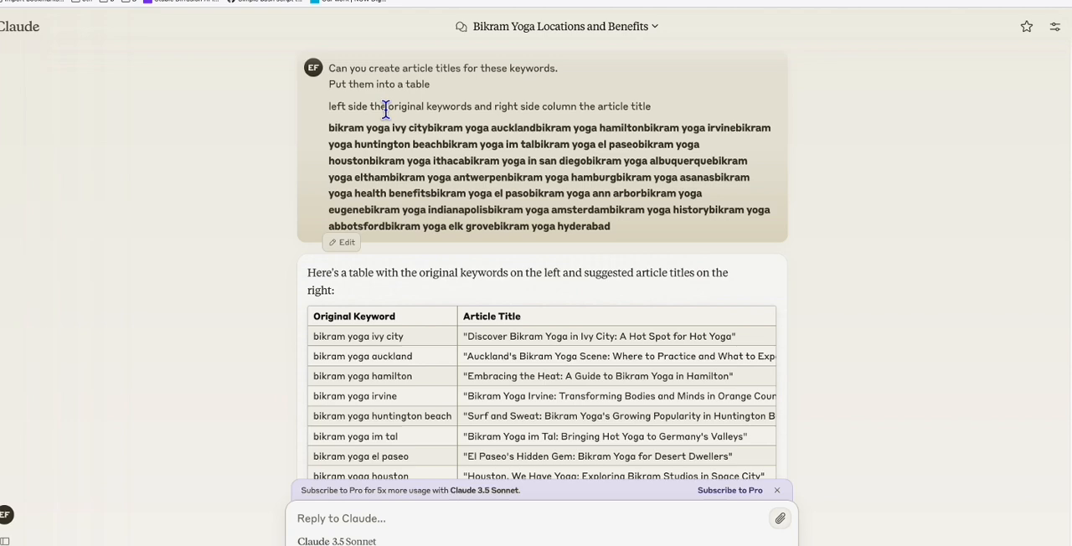
mouse_move(423, 140)
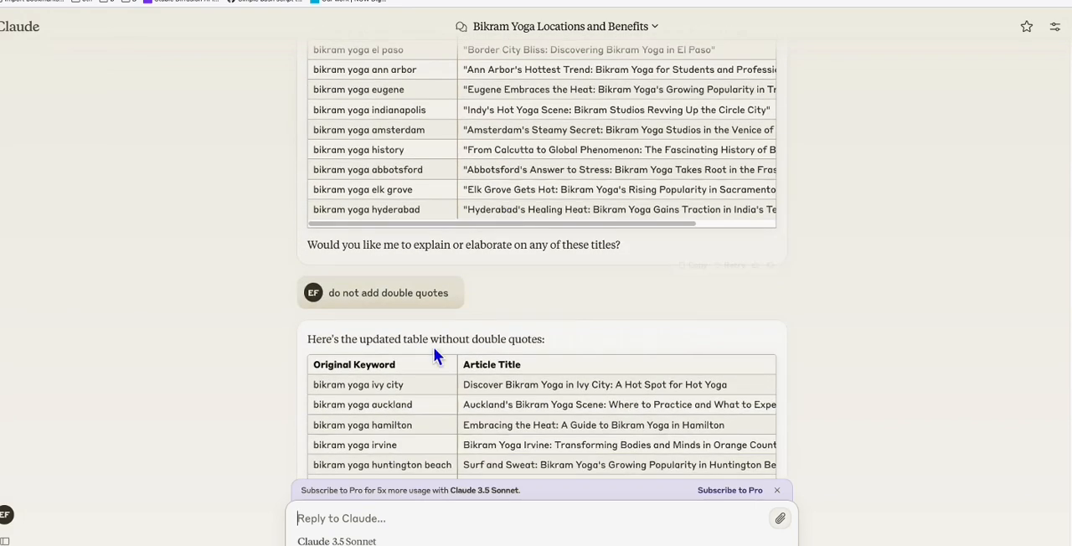
Step: Scroll Claude's conversation down to the updated article-title table without double quotes
scroll("down", 3)
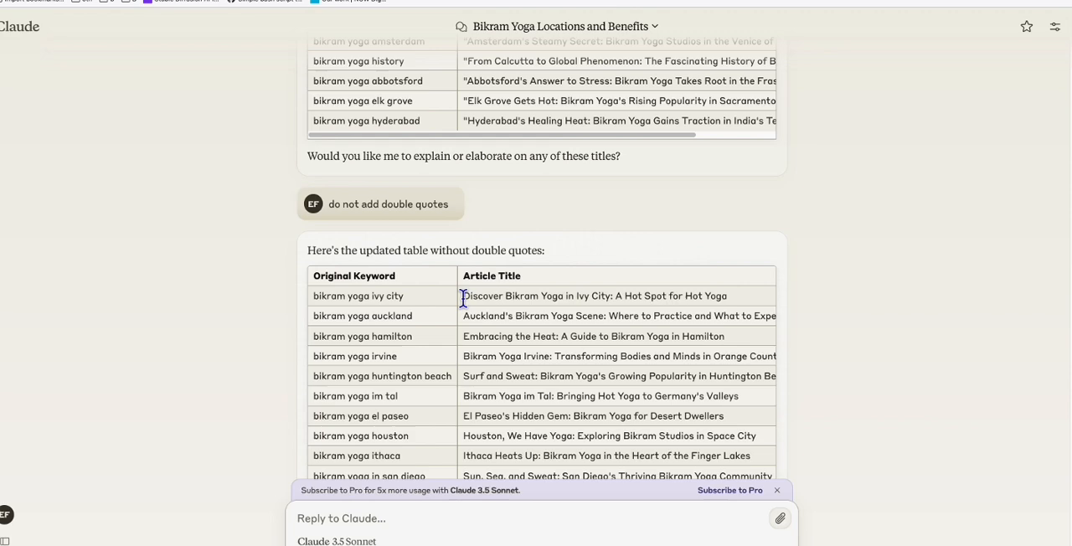
scroll("down", 3)
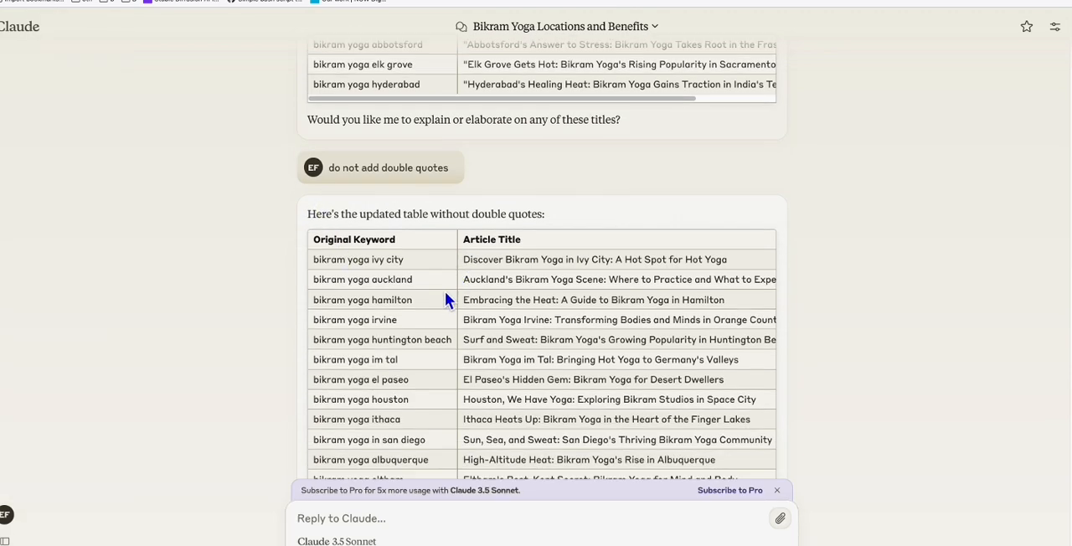
scroll("down", 3)
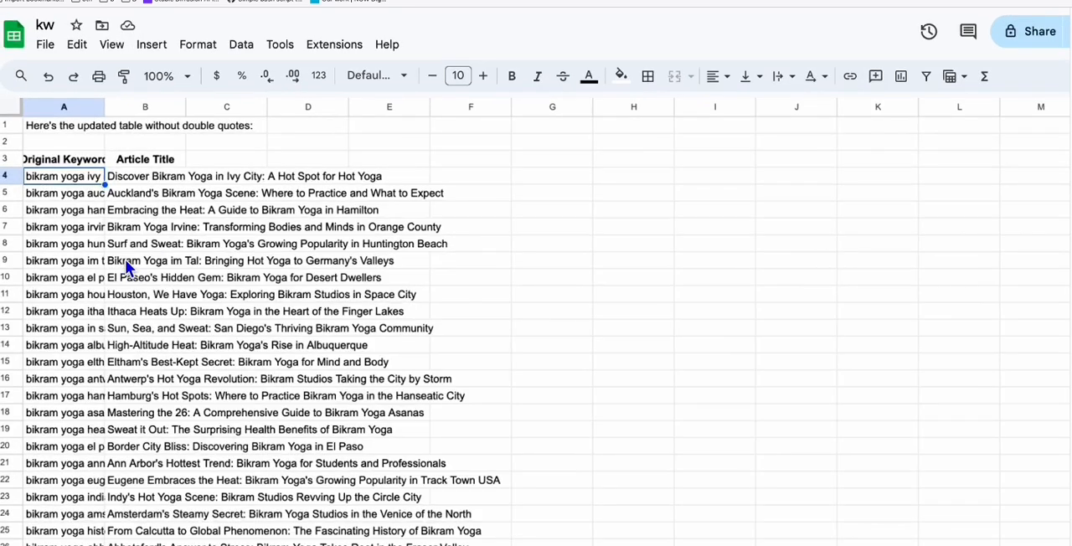
mouse_move(63, 115)
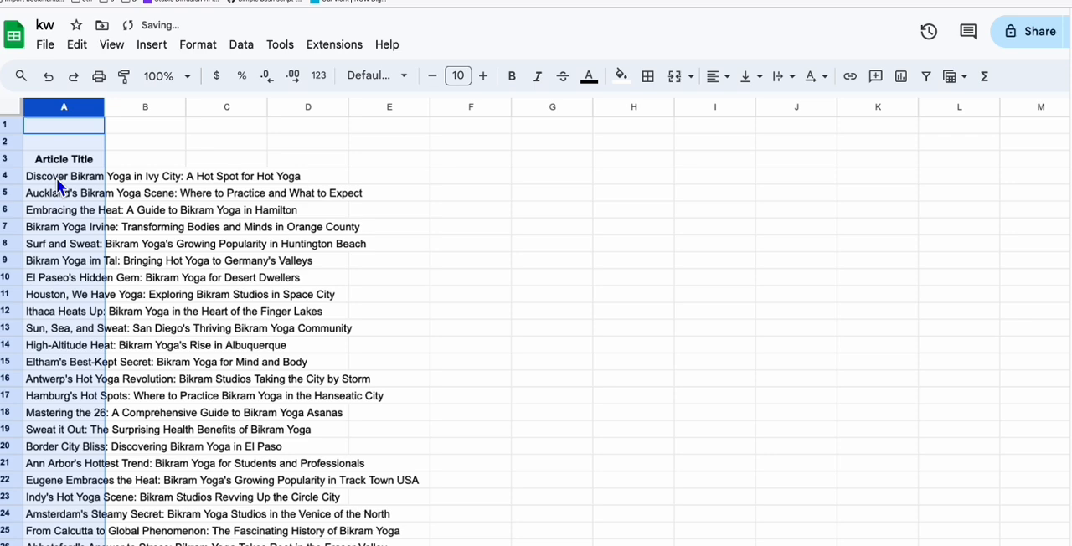
Step: Select the pasted article titles down to the last one in the sheet
scroll("down", 3)
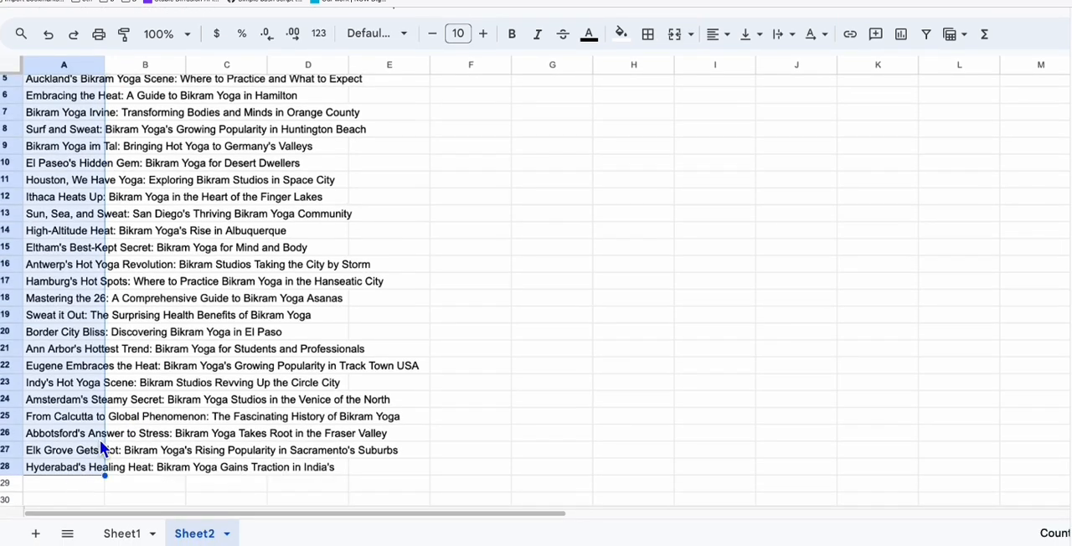
left_click(122, 533)
type("no")
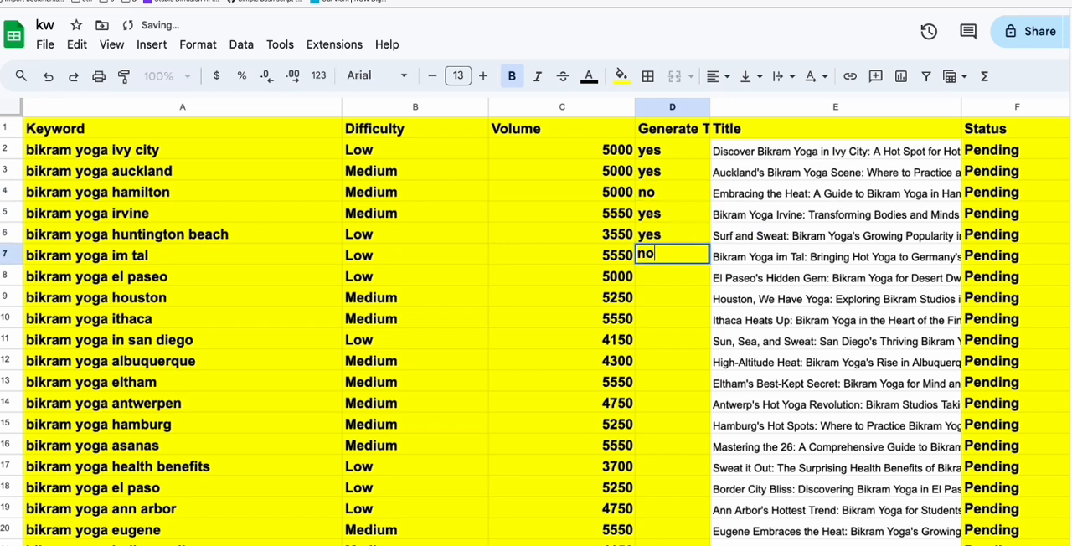
mouse_move(683, 285)
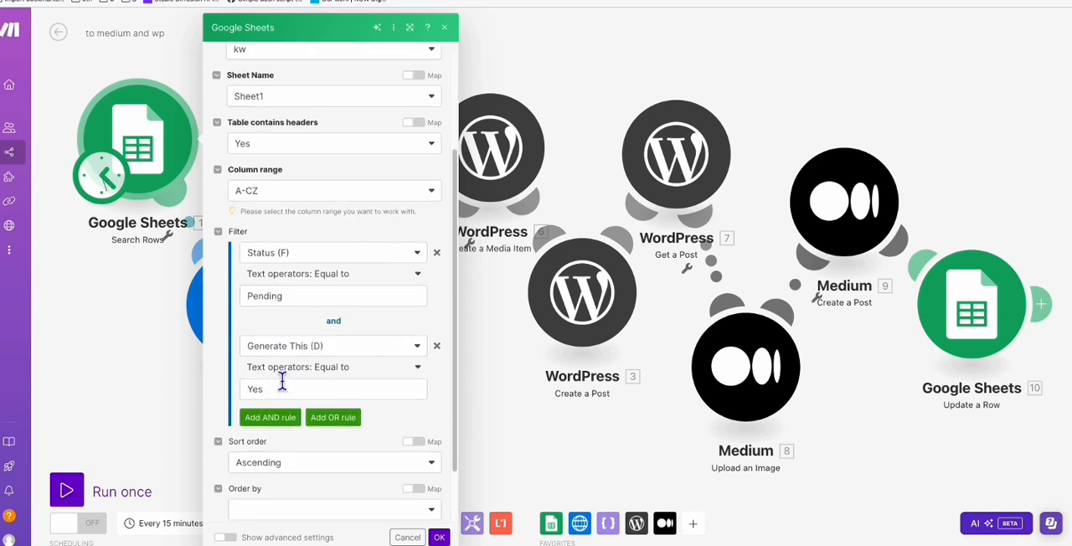
Step: Run the publishing scenario once with the Pending and Yes row filter
scroll("down", 3)
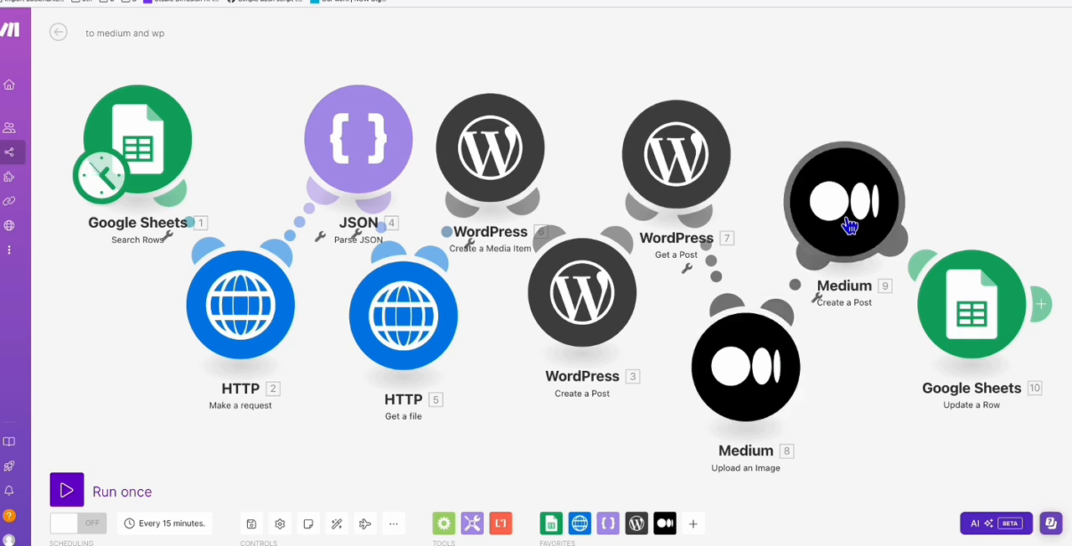
mouse_move(888, 161)
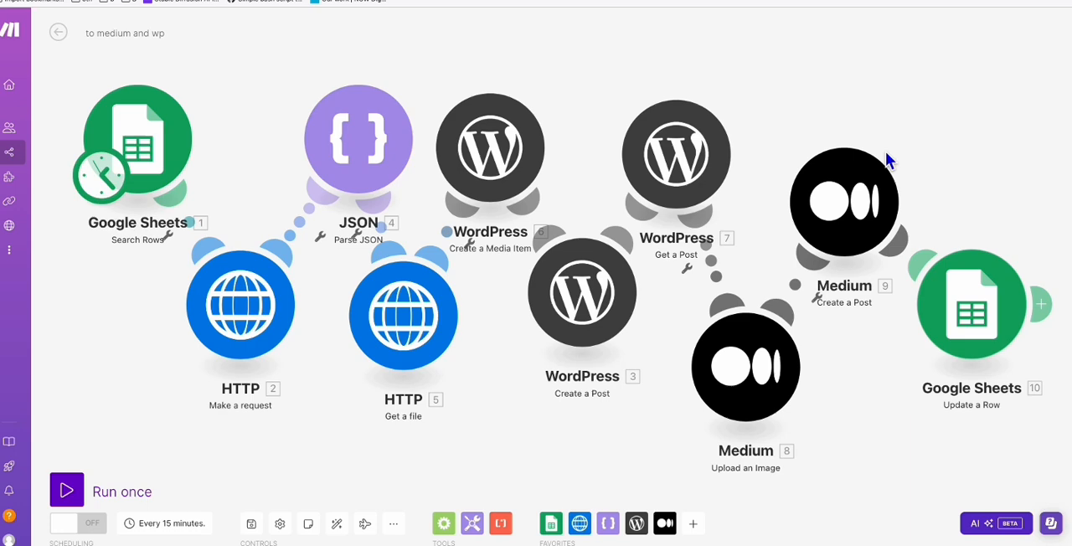
mouse_move(138, 287)
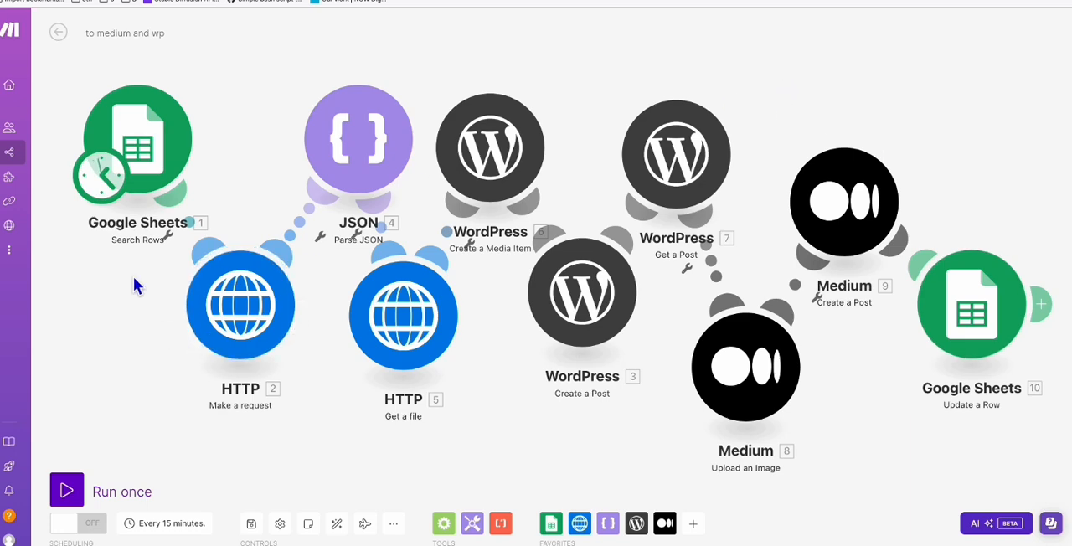
left_click(66, 490)
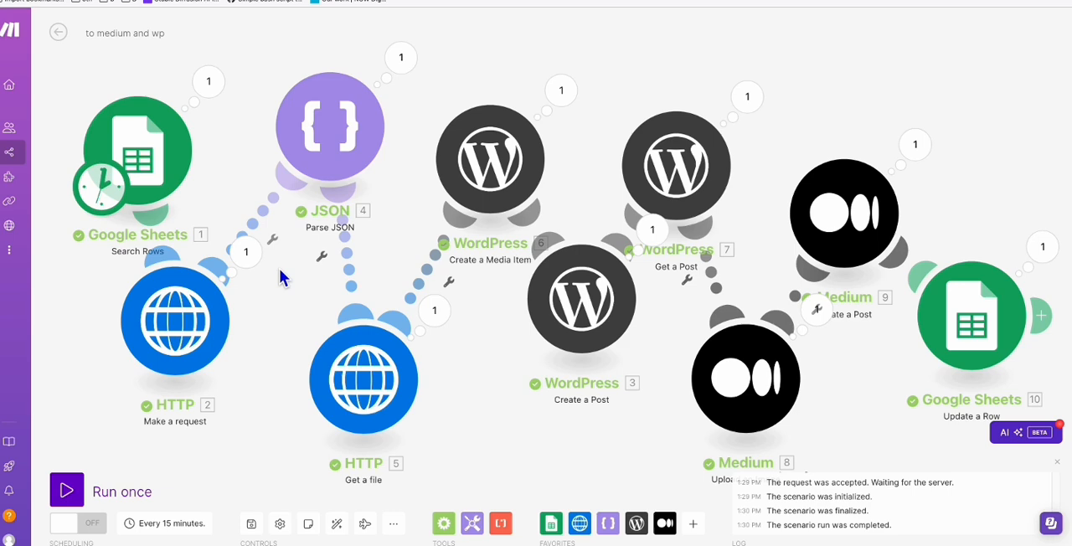
left_click(175, 321)
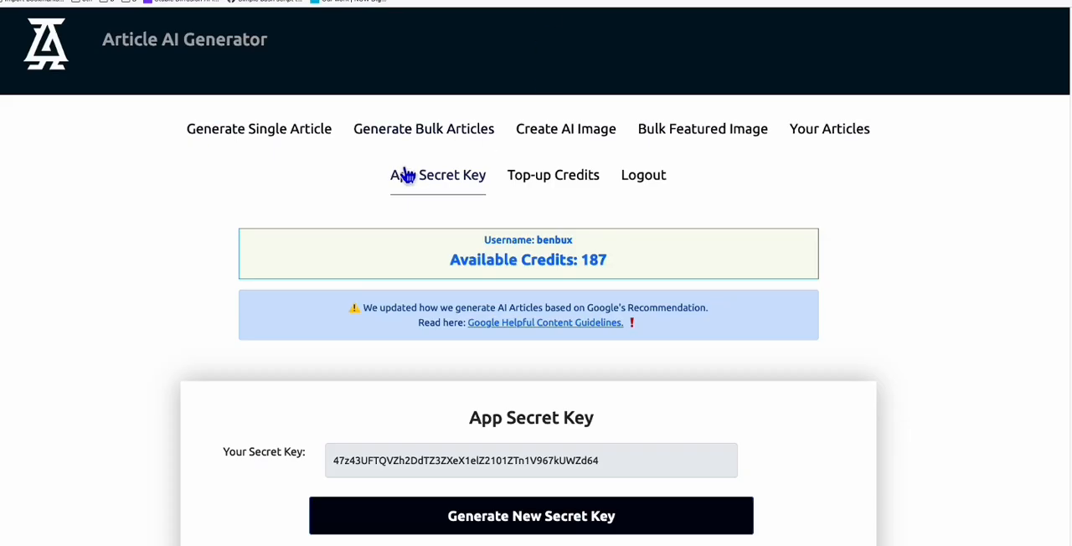
scroll("down", 3)
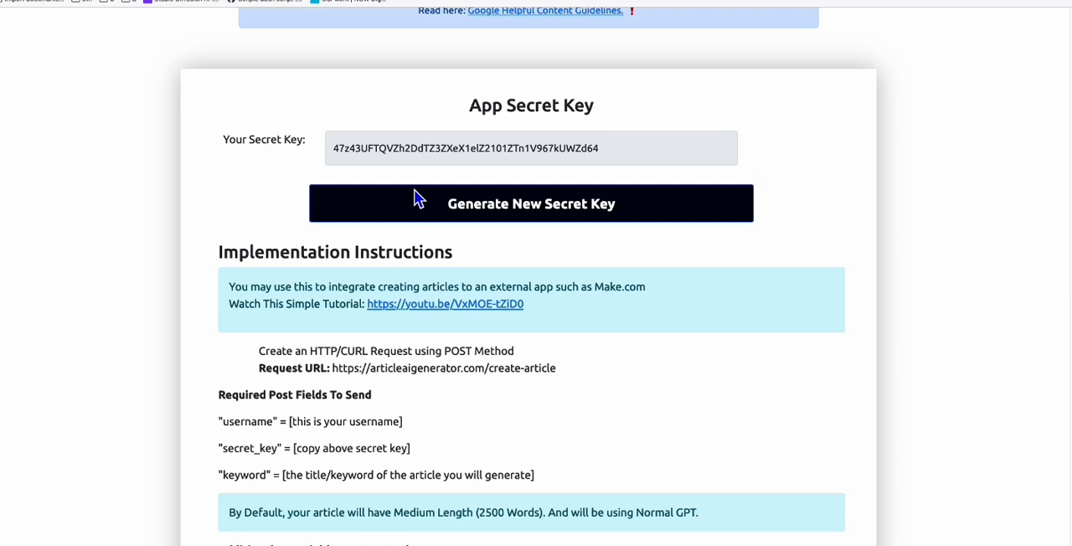
scroll("down", 3)
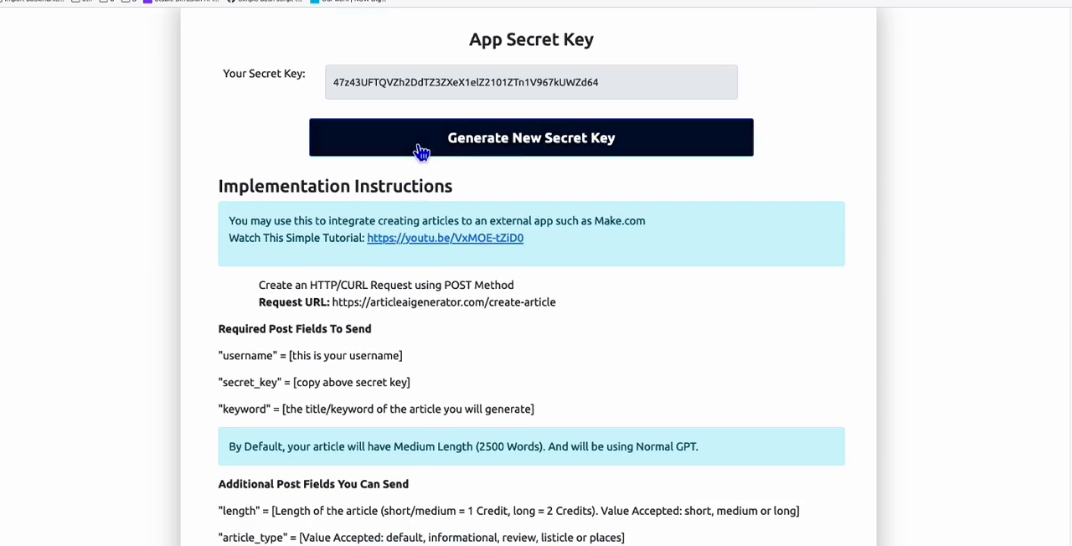
mouse_move(553, 268)
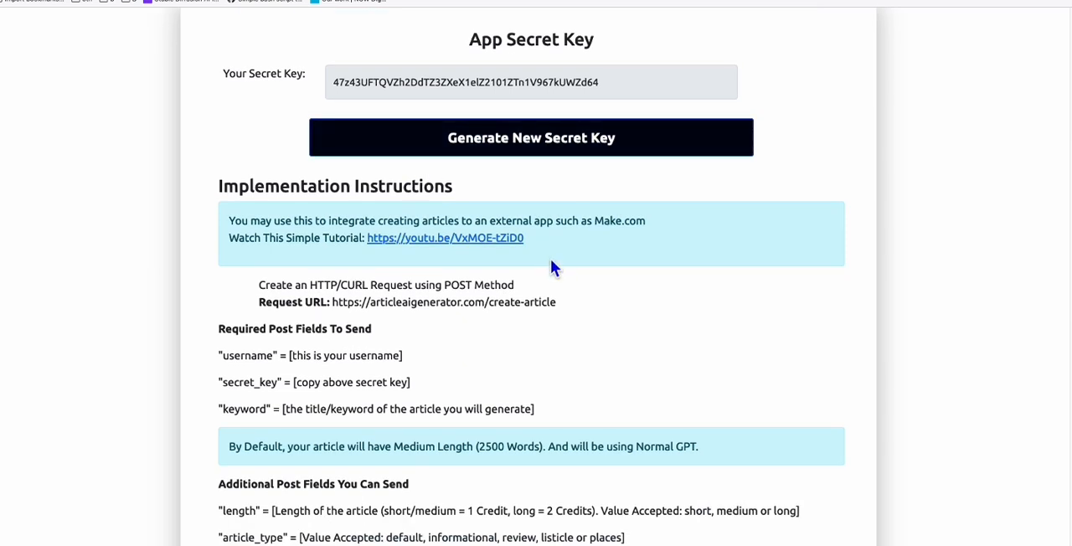
scroll("down", 3)
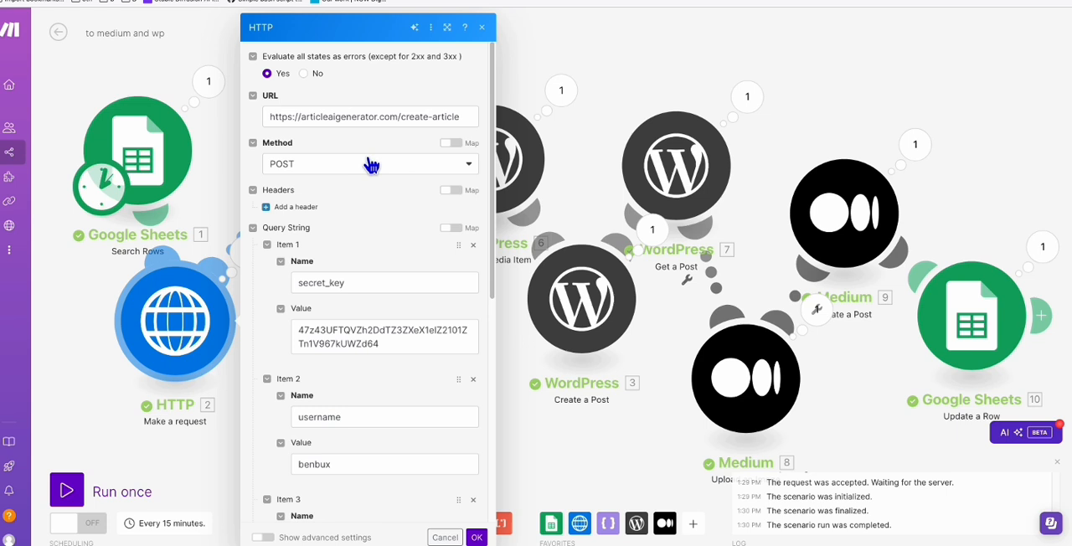
mouse_move(383, 186)
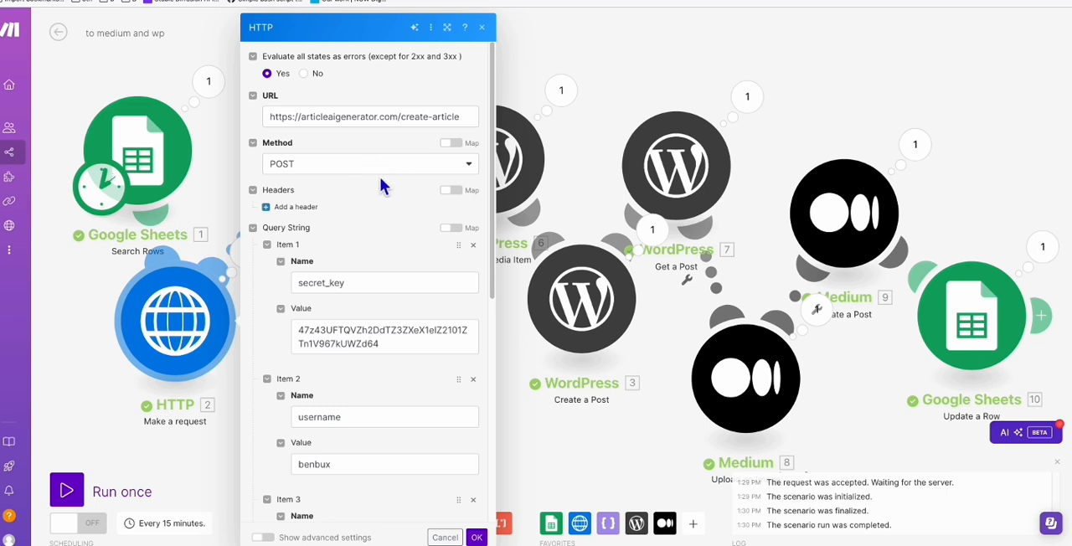
mouse_move(365, 171)
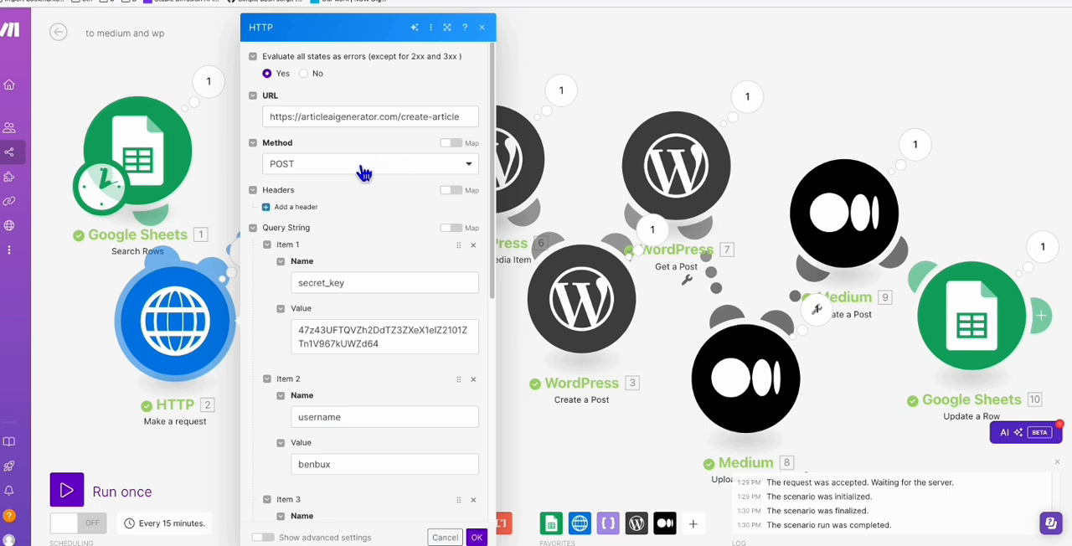
Step: Review the keyword and generate_image query parameters, then close the HTTP module dialog
scroll("down", 3)
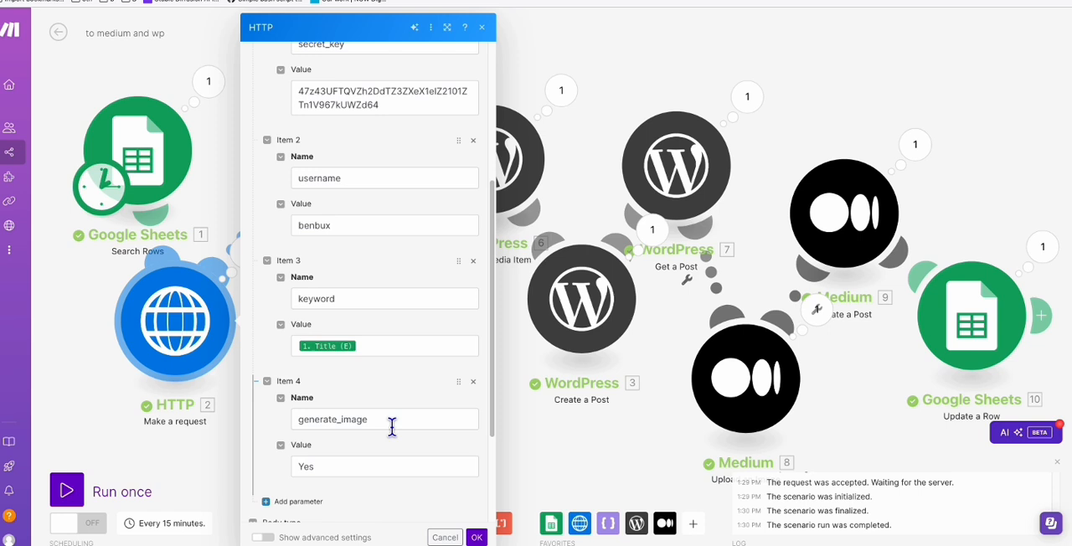
scroll("down", 3)
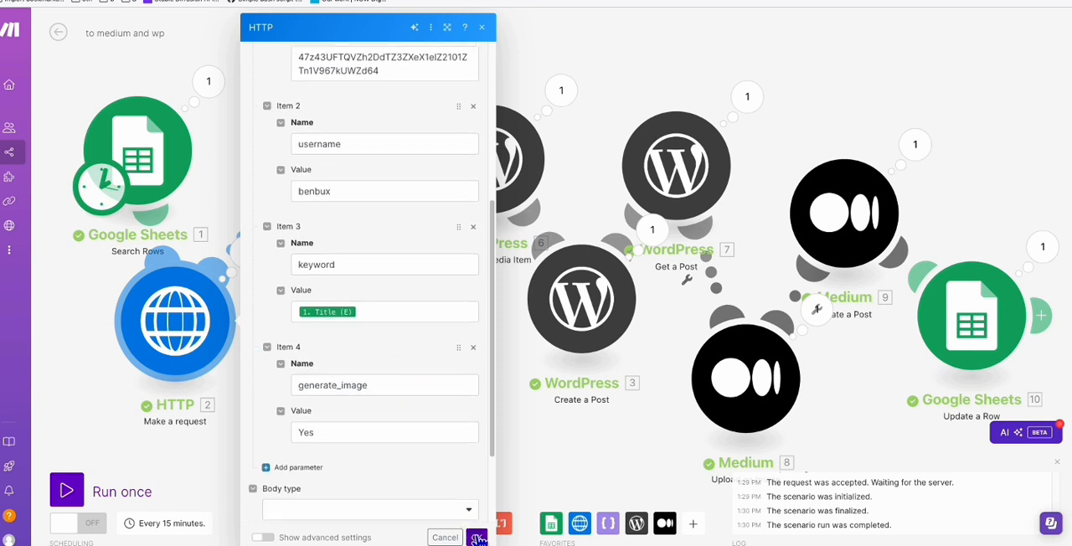
left_click(445, 537)
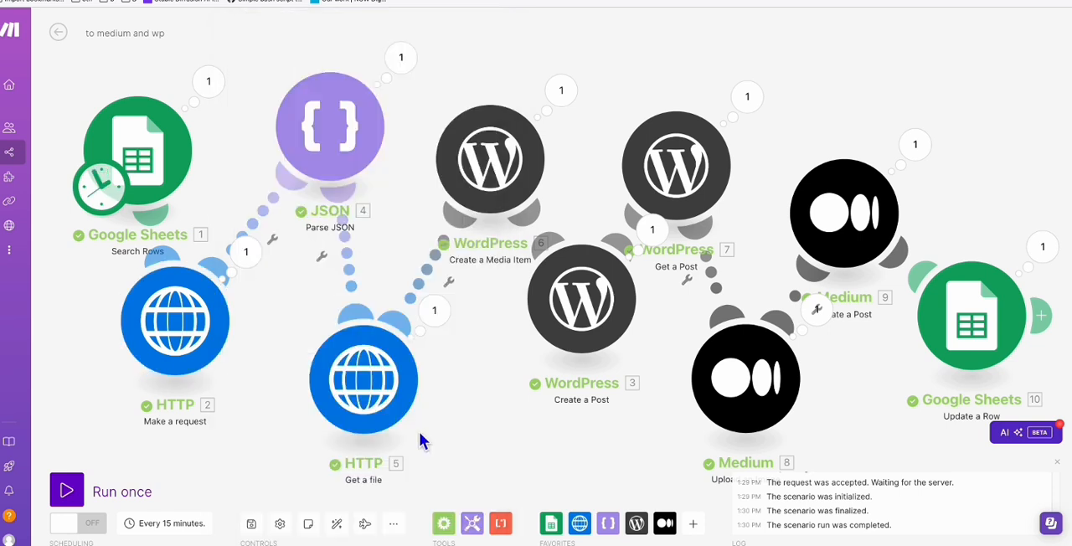
mouse_move(459, 451)
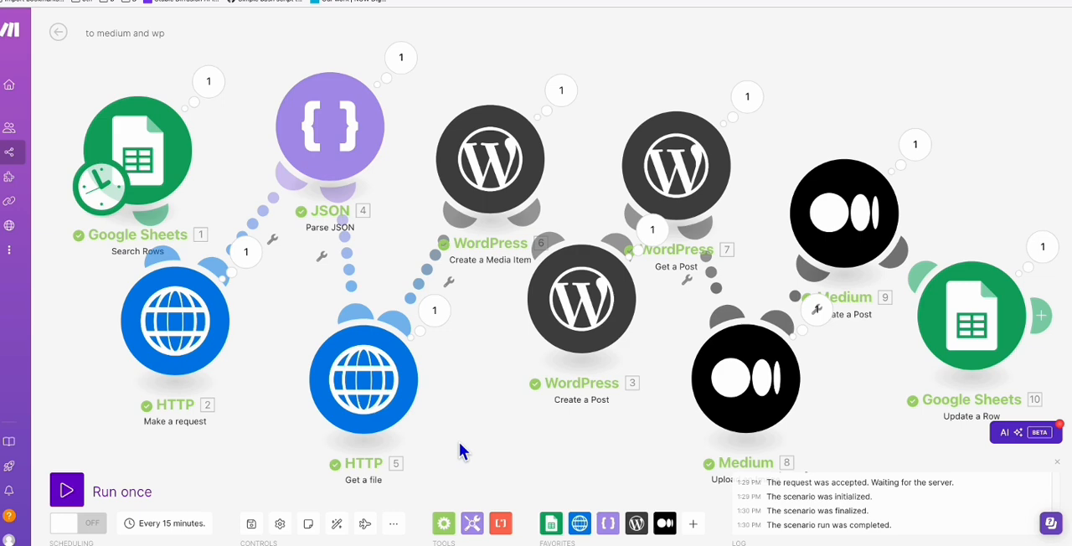
mouse_move(495, 403)
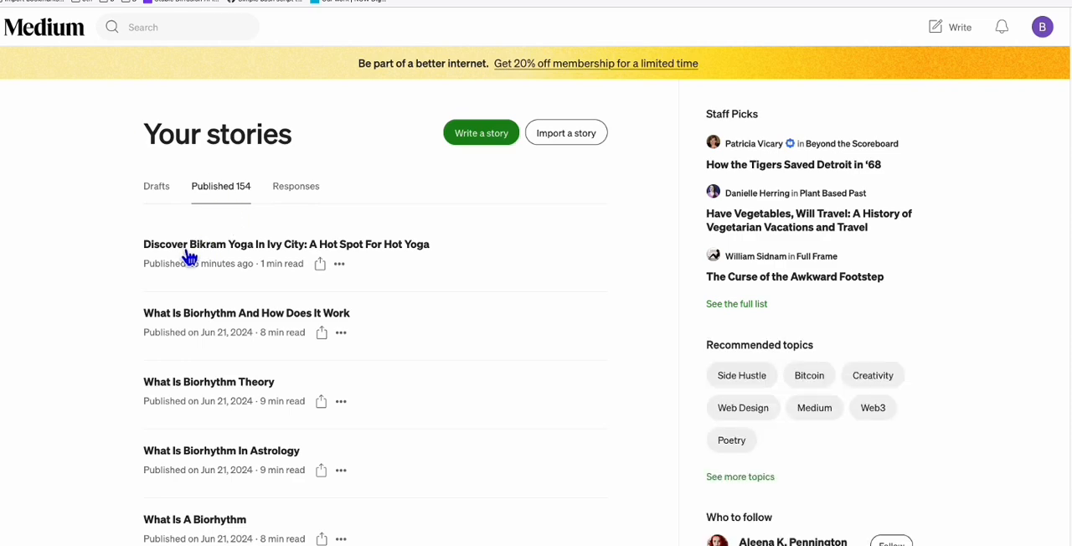
mouse_move(306, 256)
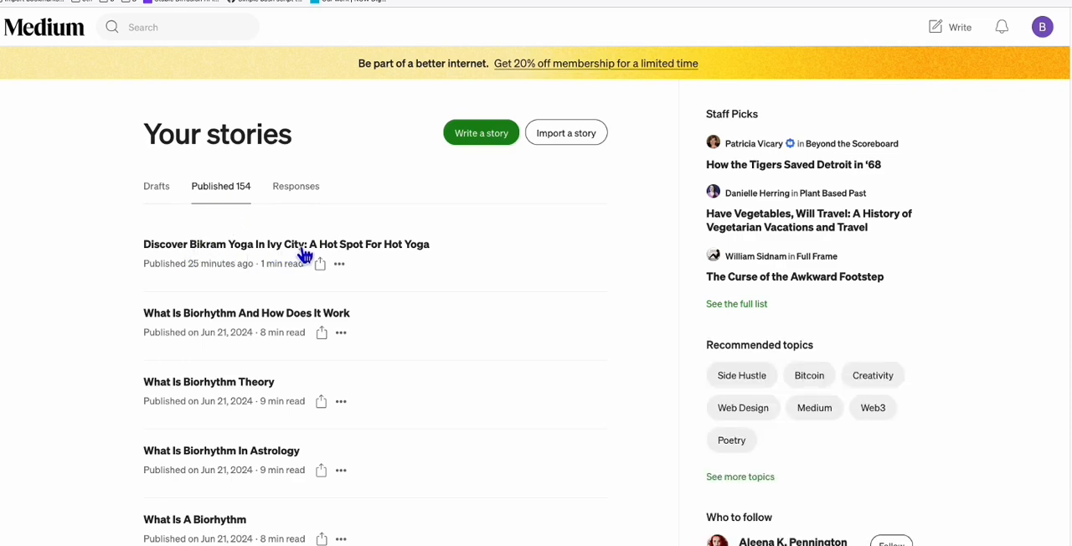
Step: Open 'Discover Bikram Yoga In Ivy City: A Hot Spot For Hot Yoga' and scroll through it
left_click(285, 243)
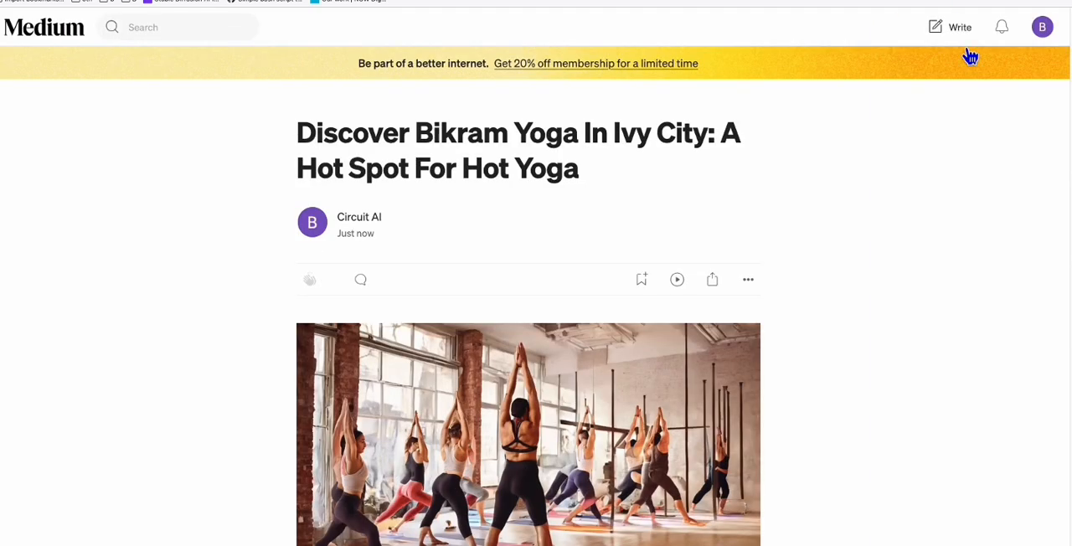
scroll("down", 3)
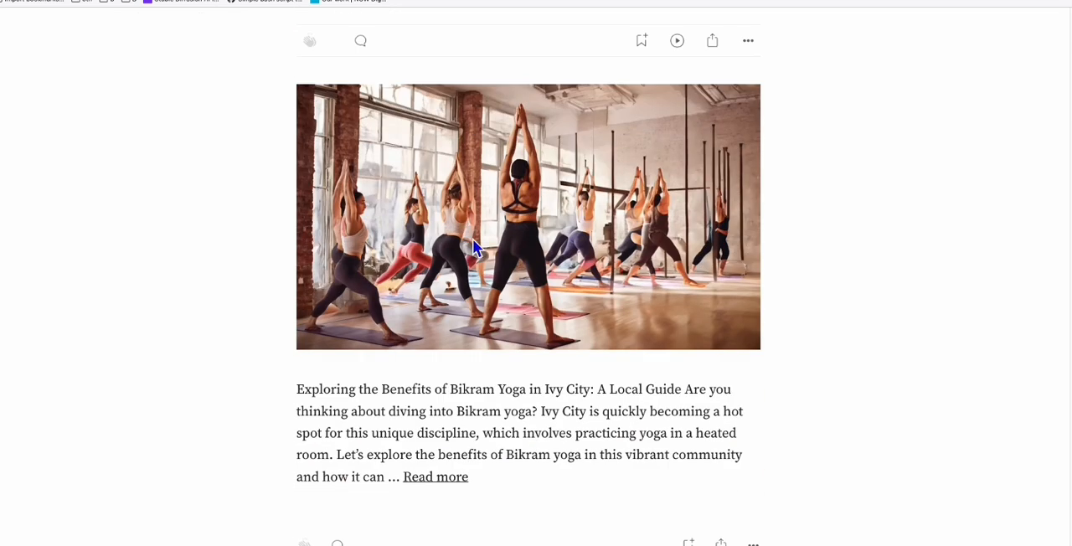
scroll("down", 3)
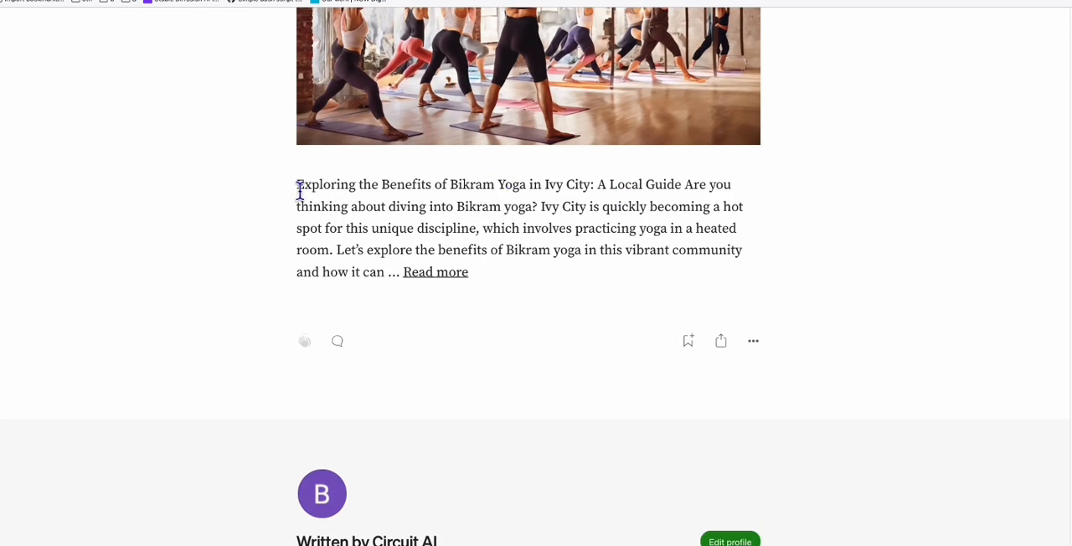
mouse_move(545, 239)
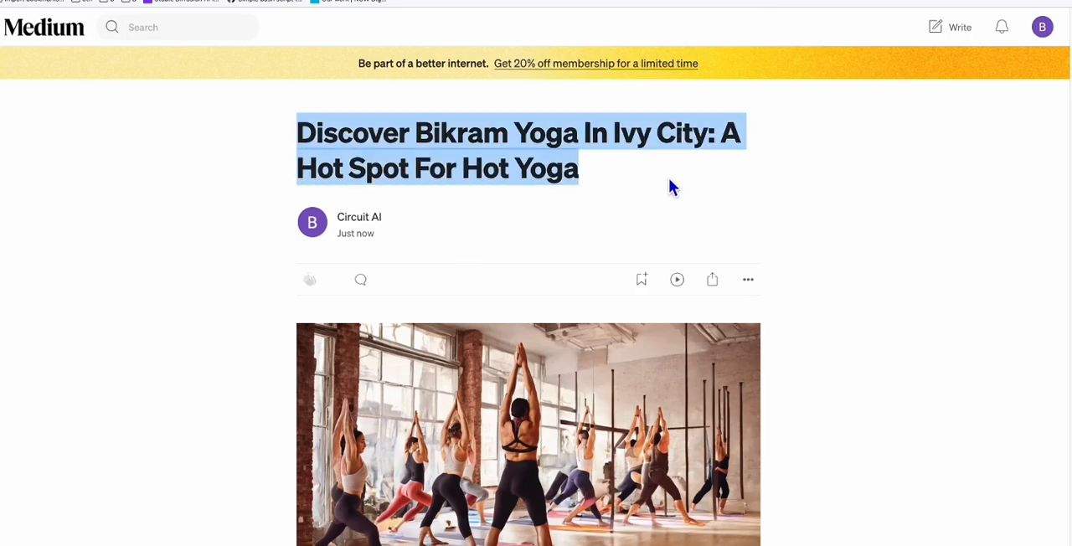
scroll("down", 3)
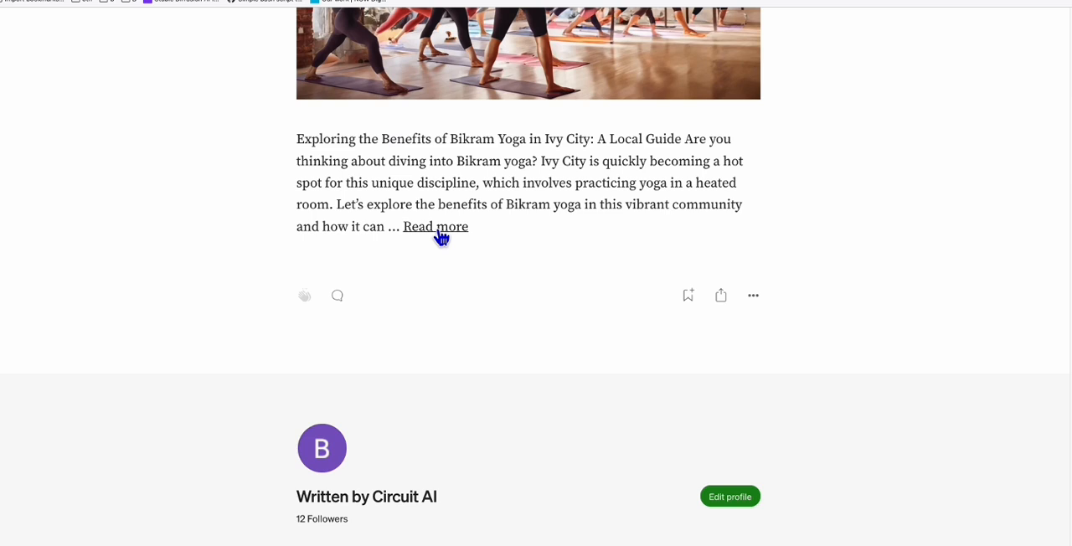
mouse_move(430, 194)
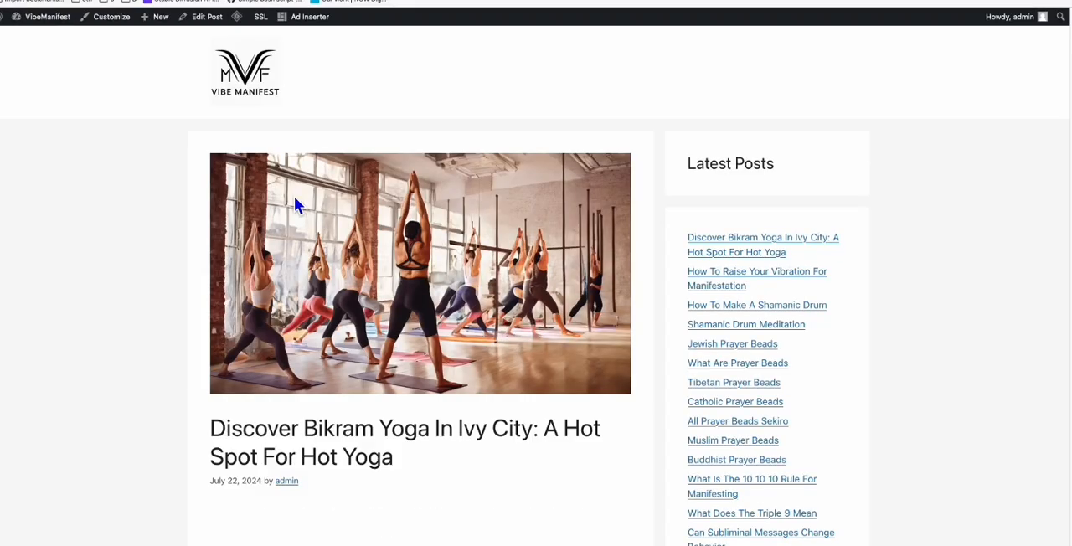
Step: Scroll the Bikram Yoga in Ivy City post past its tables and lists to the Conclusion
scroll("down", 3)
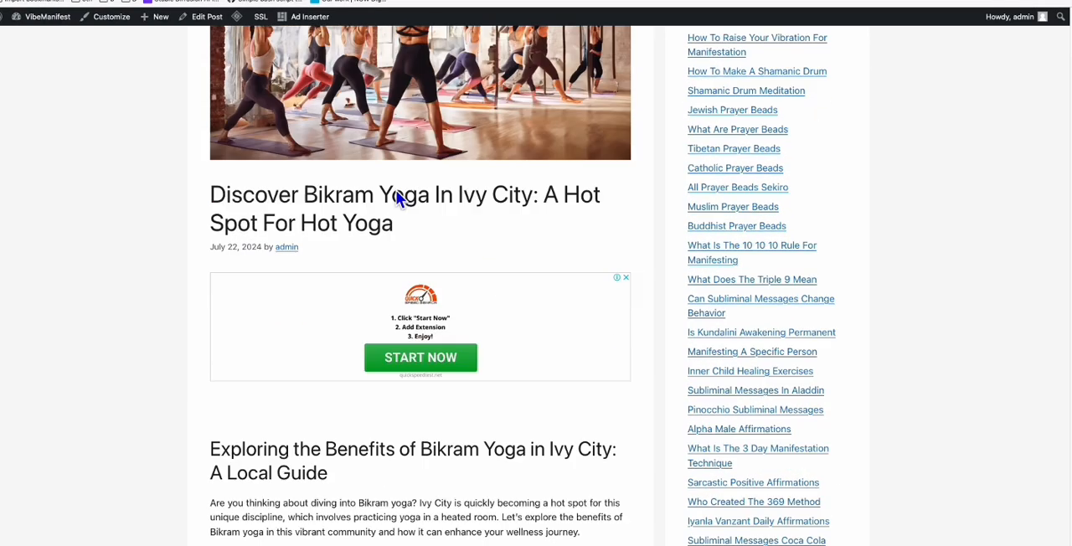
scroll("down", 3)
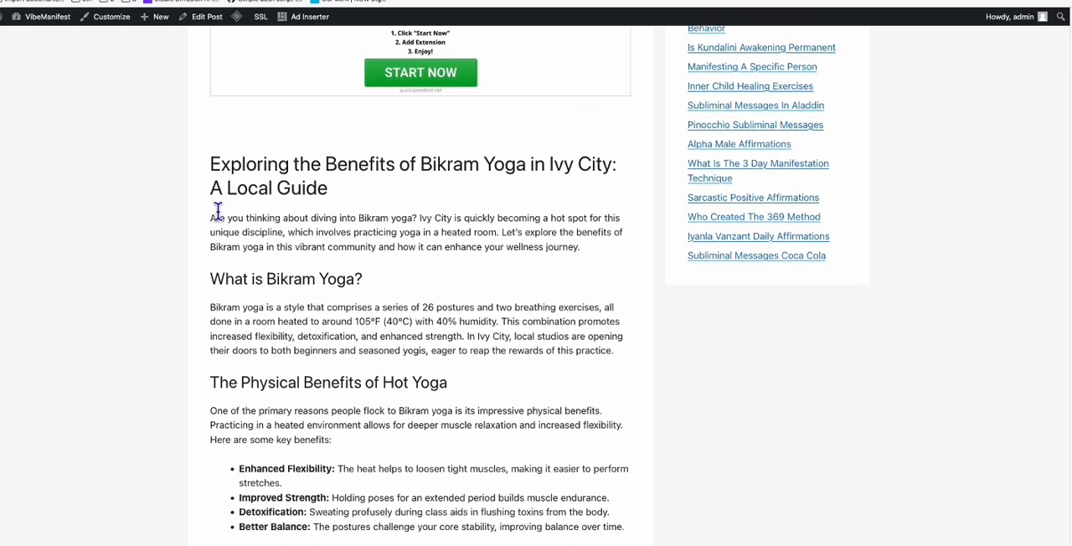
scroll("down", 3)
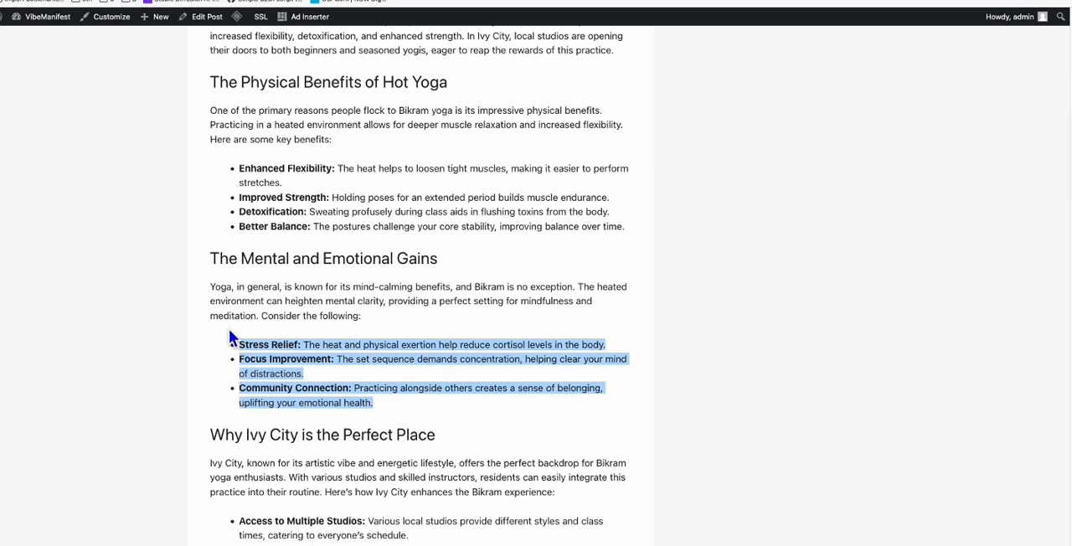
scroll("down", 3)
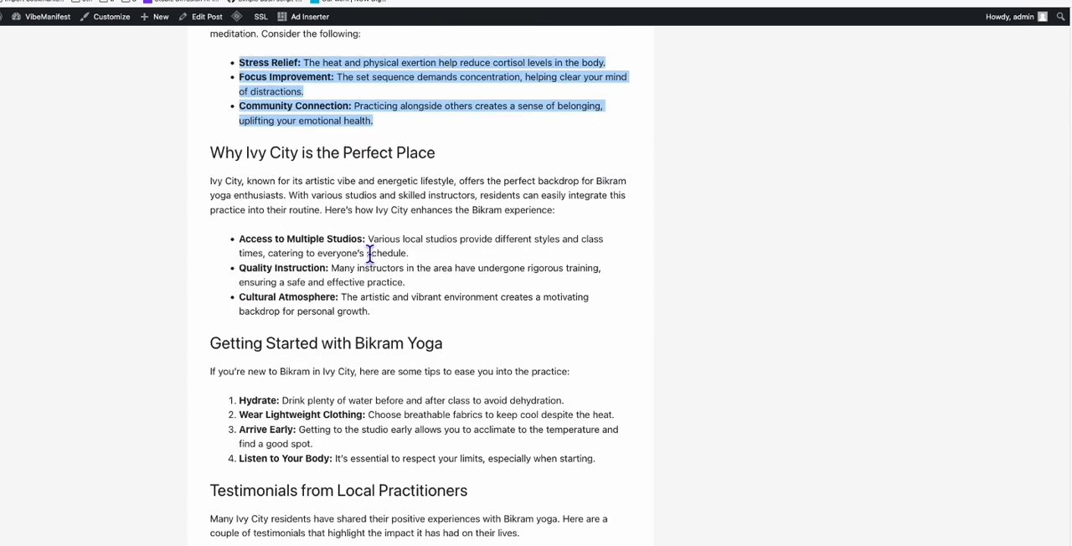
scroll("down", 3)
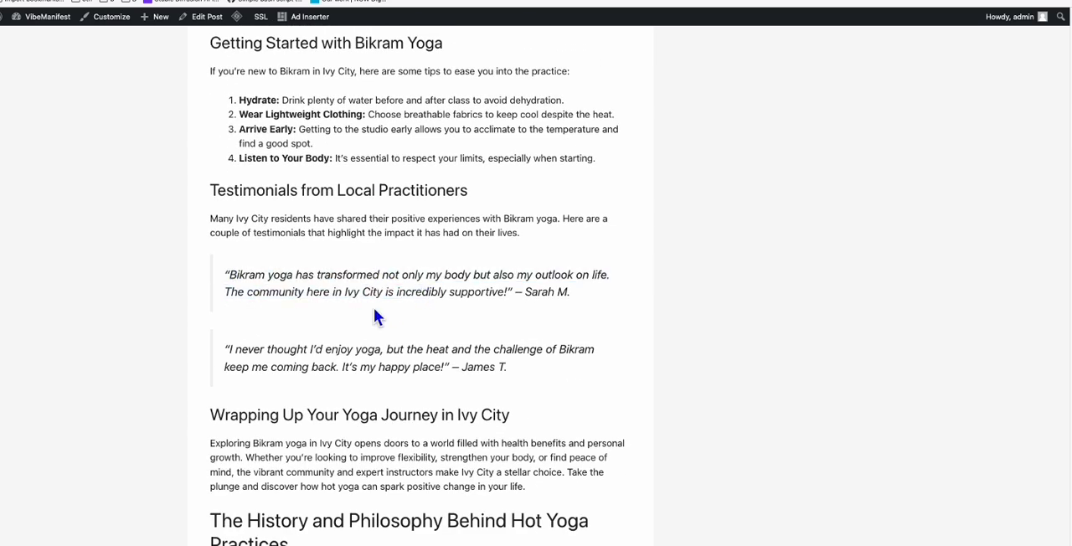
scroll("down", 3)
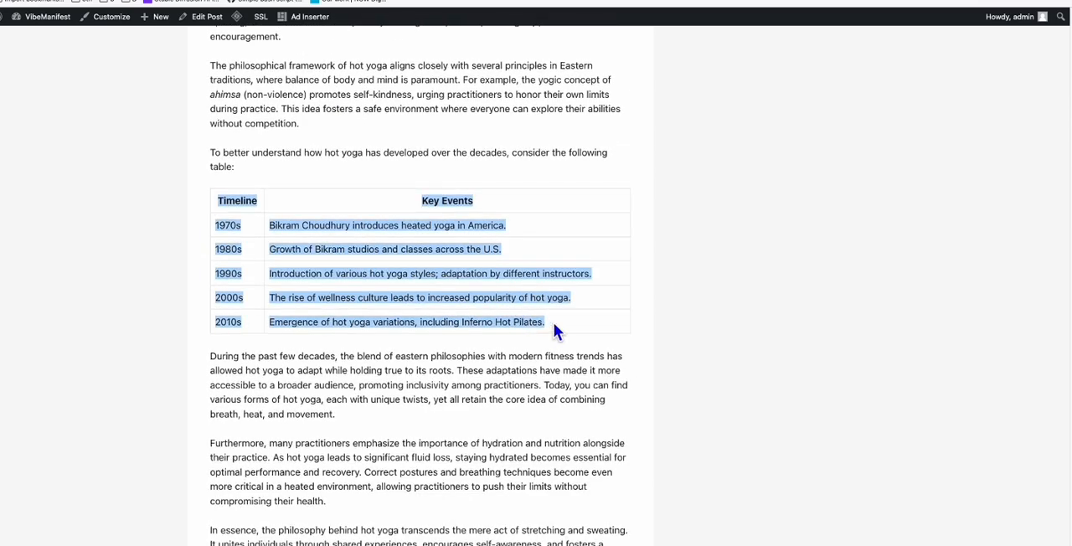
mouse_move(442, 348)
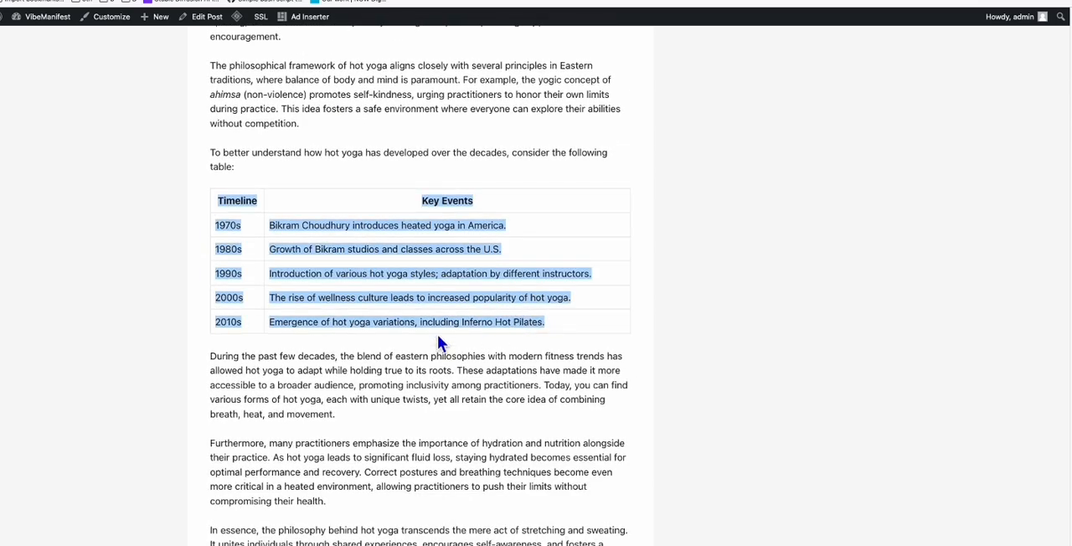
scroll("down", 3)
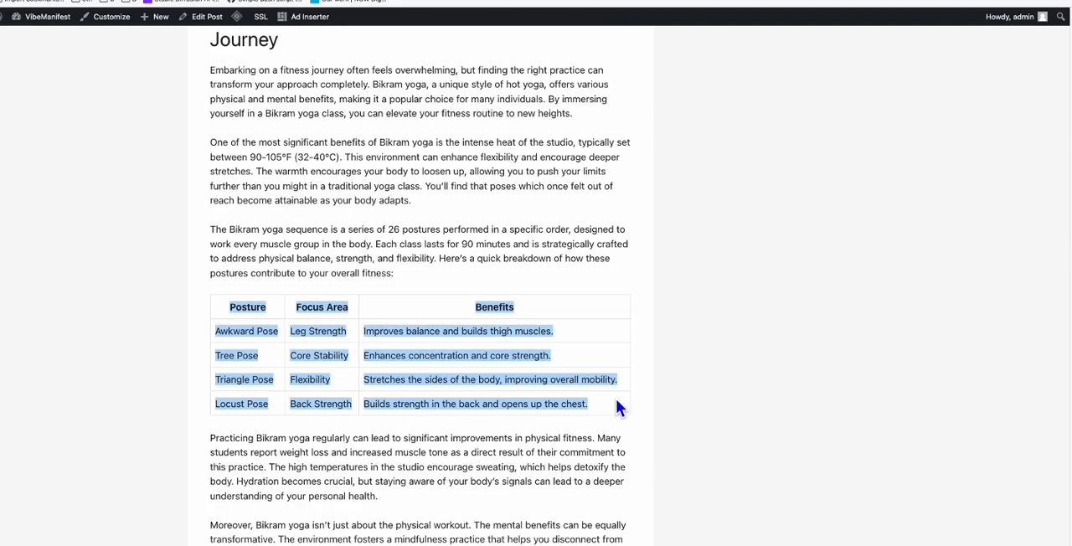
scroll("down", 3)
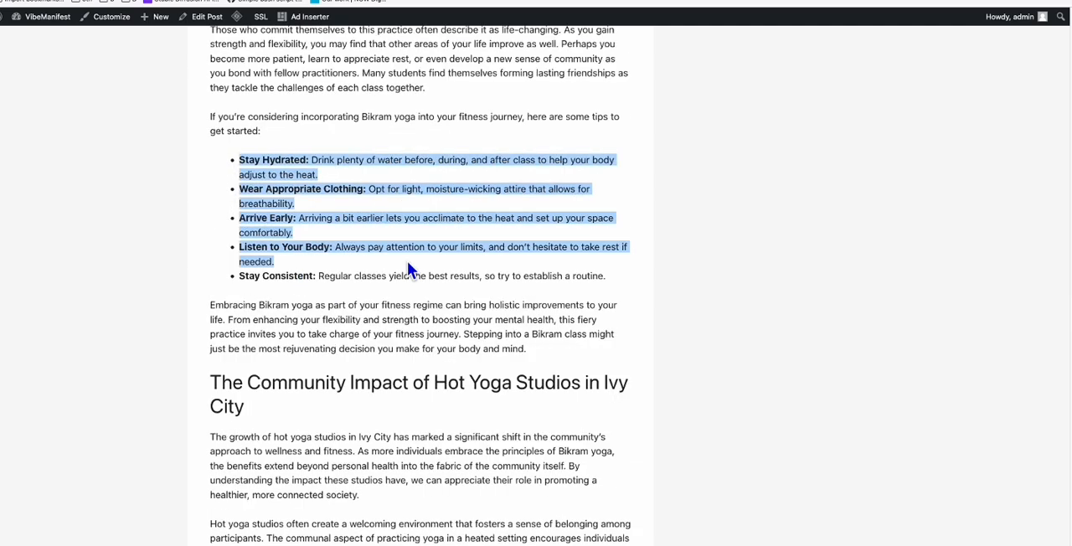
scroll("down", 3)
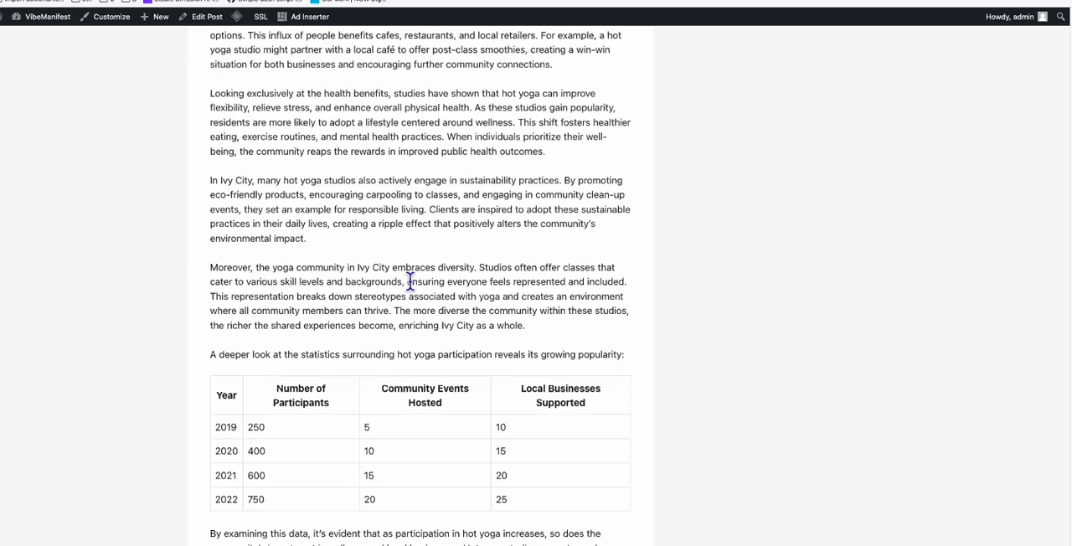
scroll("down", 3)
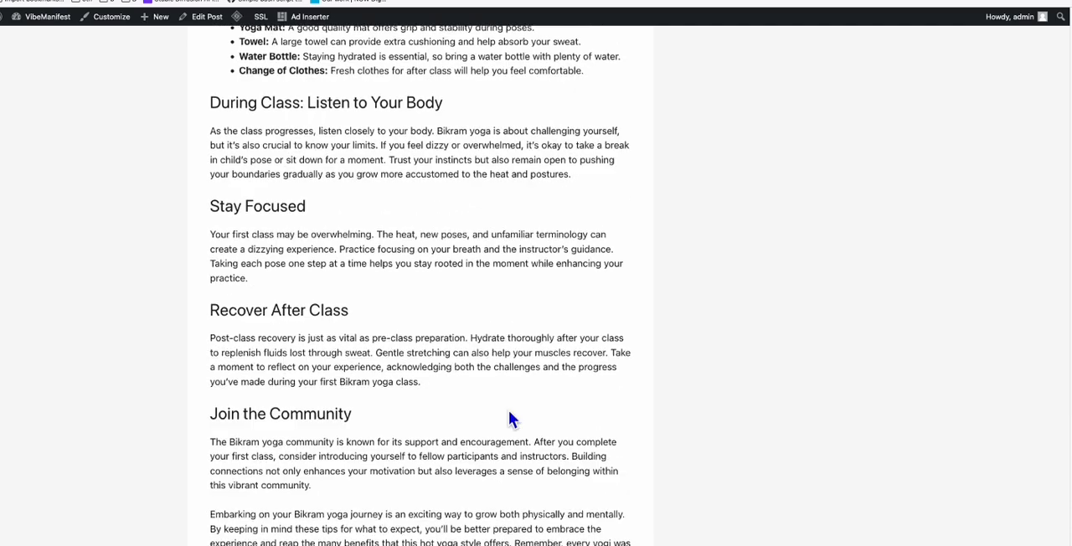
scroll("down", 3)
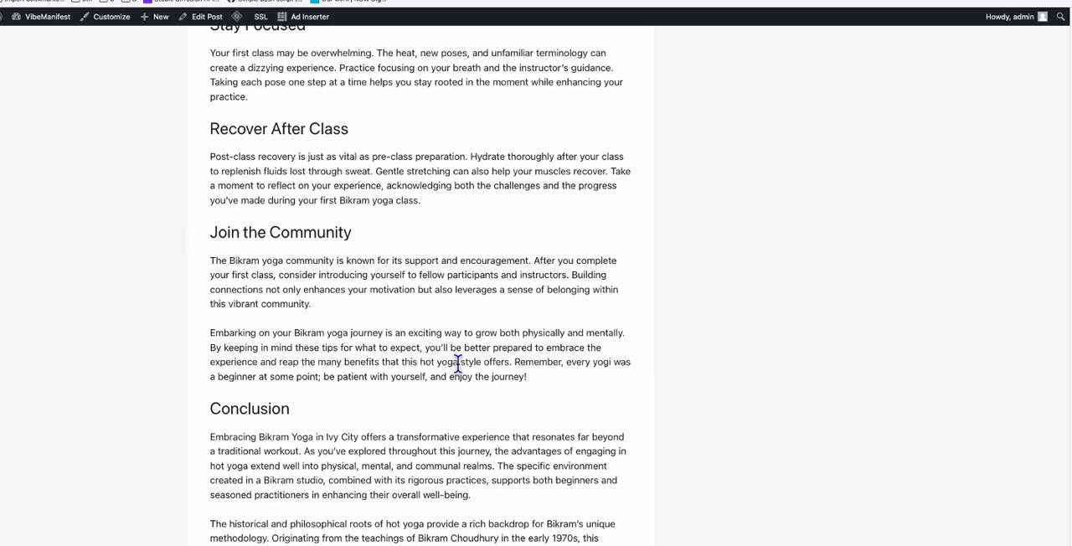
scroll("down", 3)
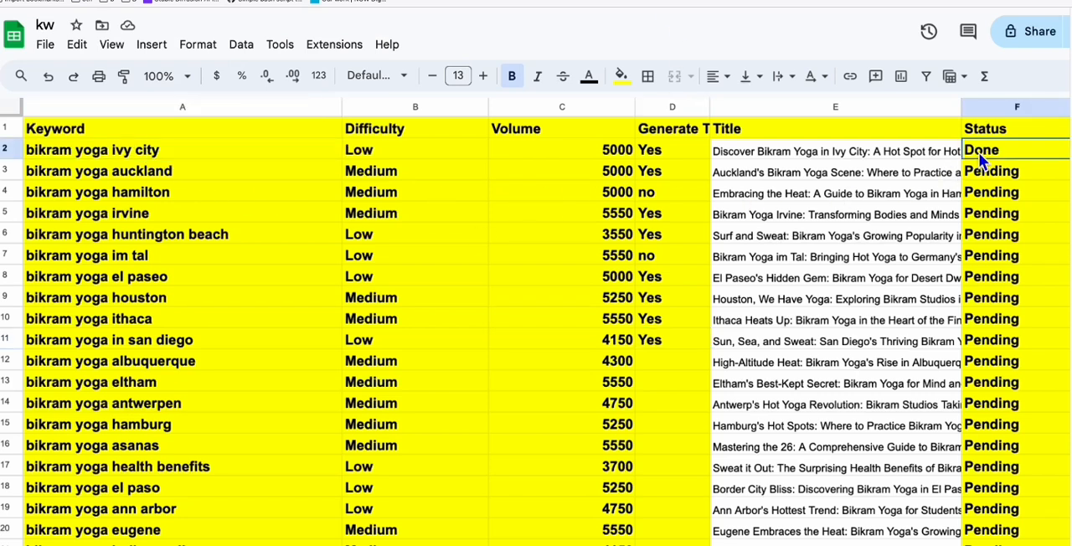
left_click(99, 171)
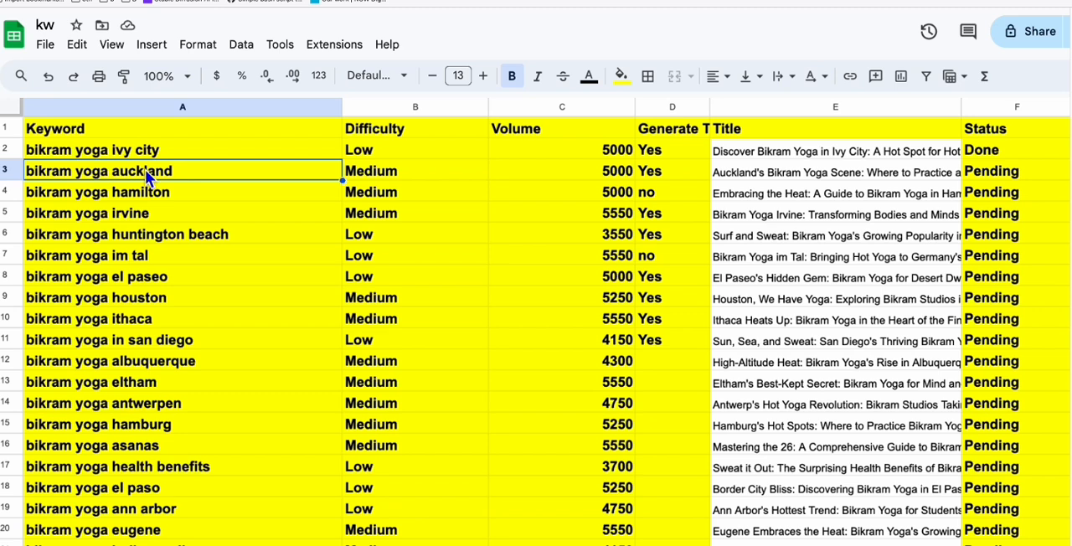
left_click(672, 171)
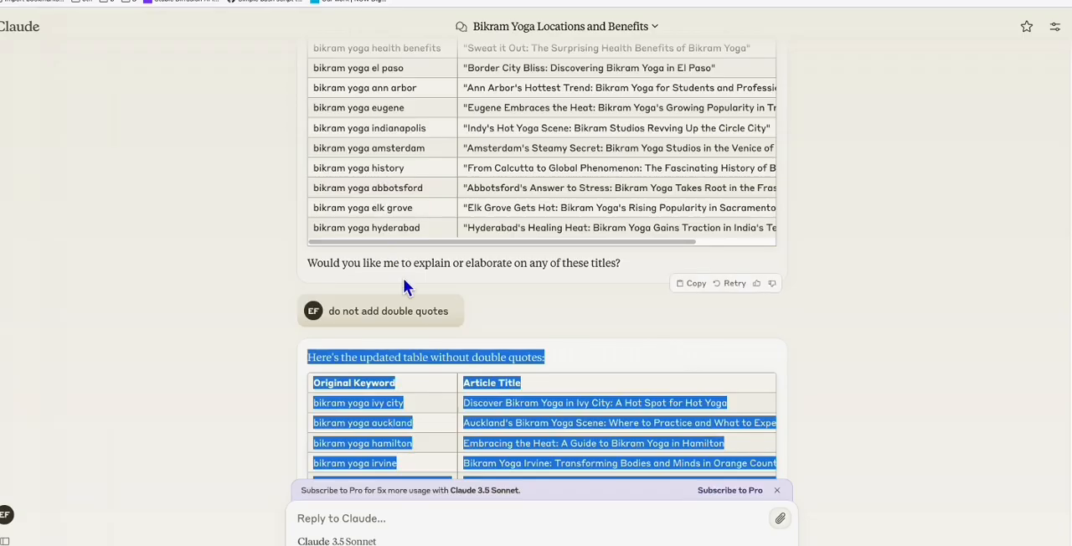
mouse_move(242, 81)
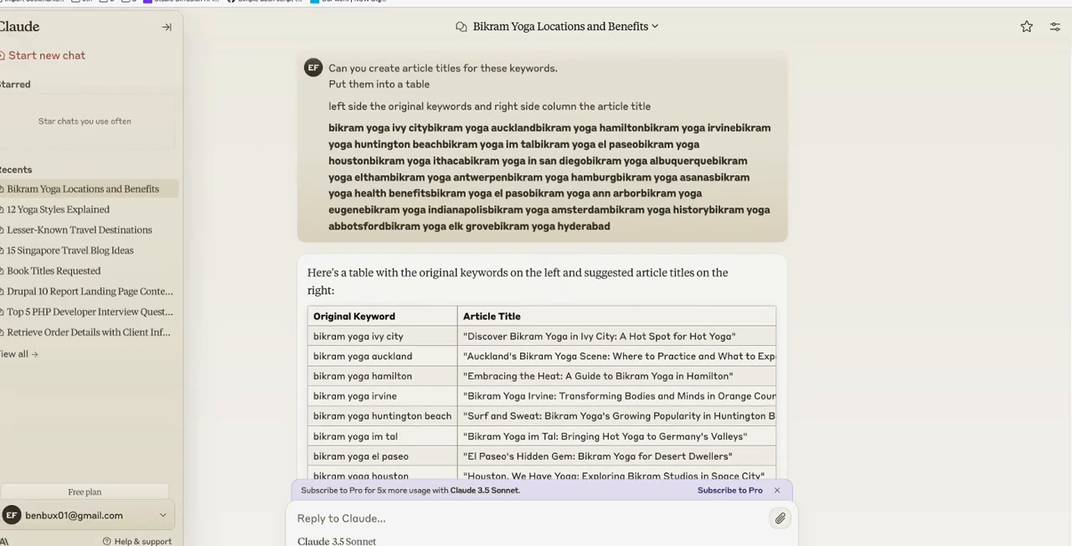
Step: Open the 12 Yoga Styles Explained chat and select Sivananda Yoga as the new seed term
left_click(57, 209)
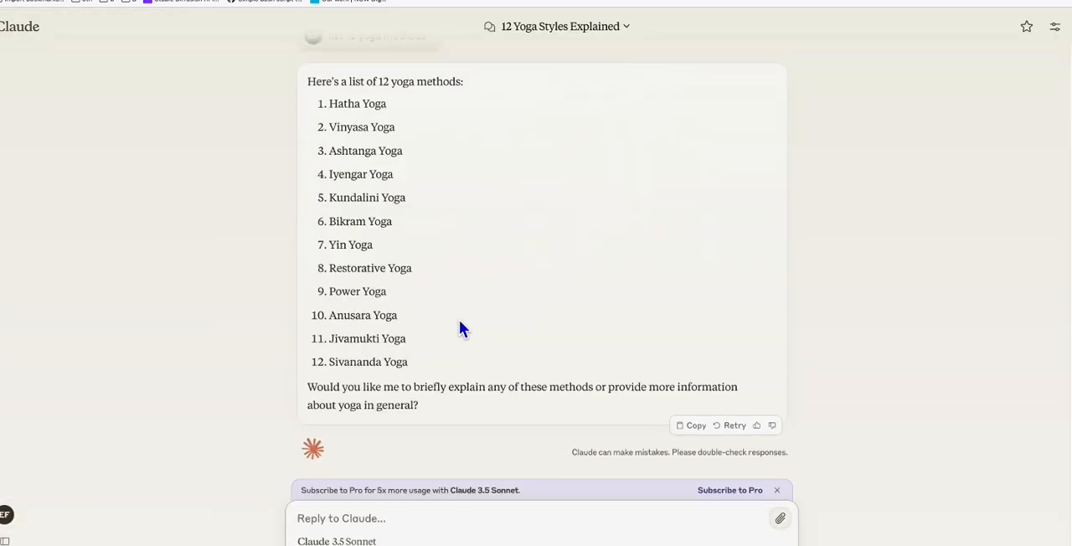
mouse_move(394, 311)
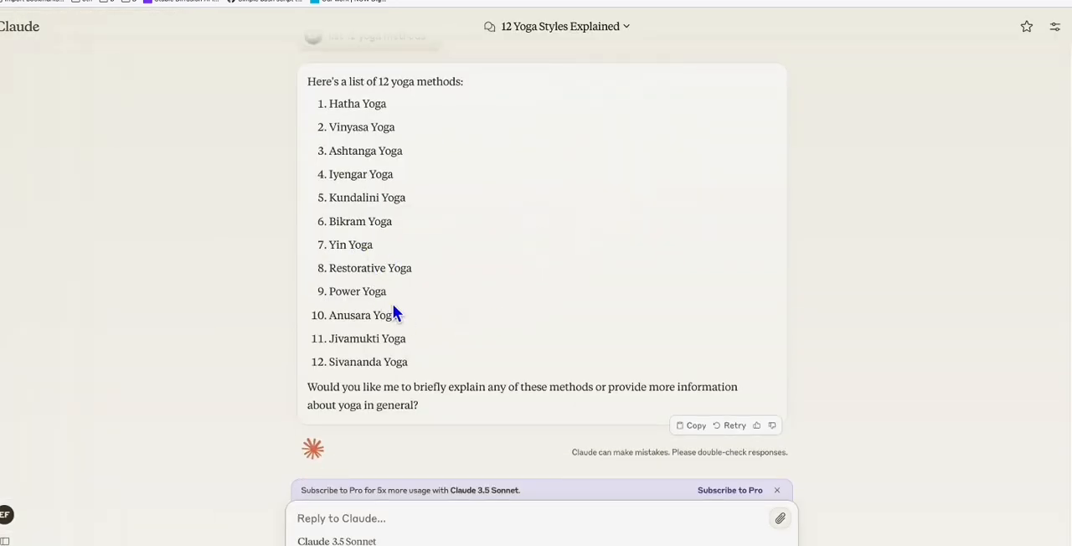
double_click(355, 362)
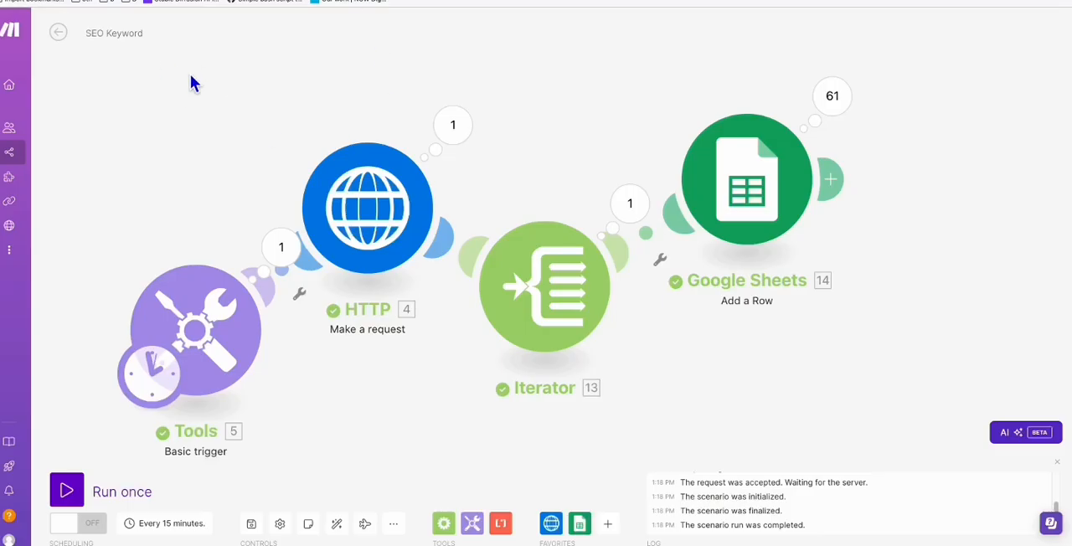
Step: Enter Sivananda Yoga as the trigger module's seed keyword value
left_click(195, 331)
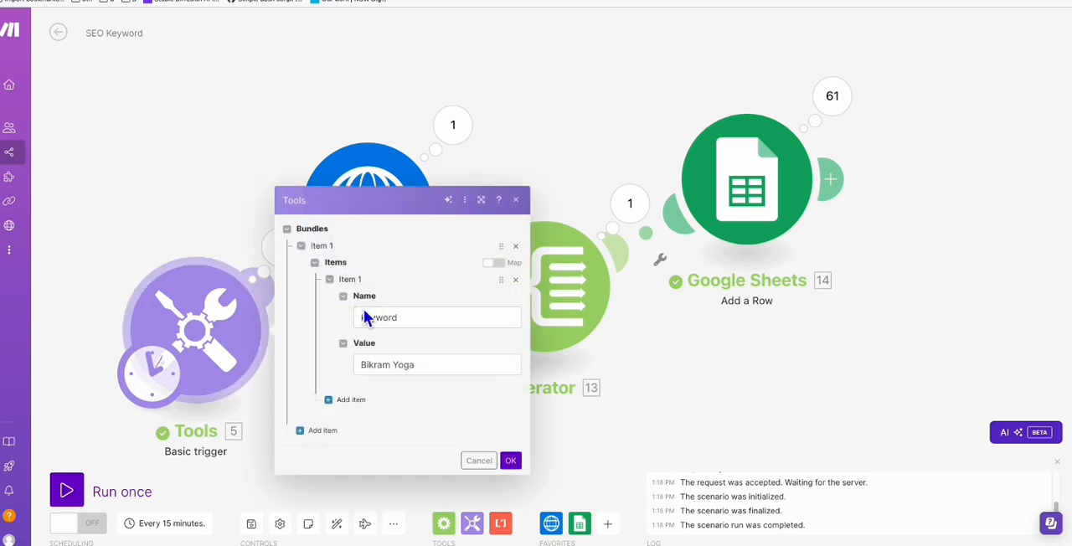
type("Sivananda Yoga")
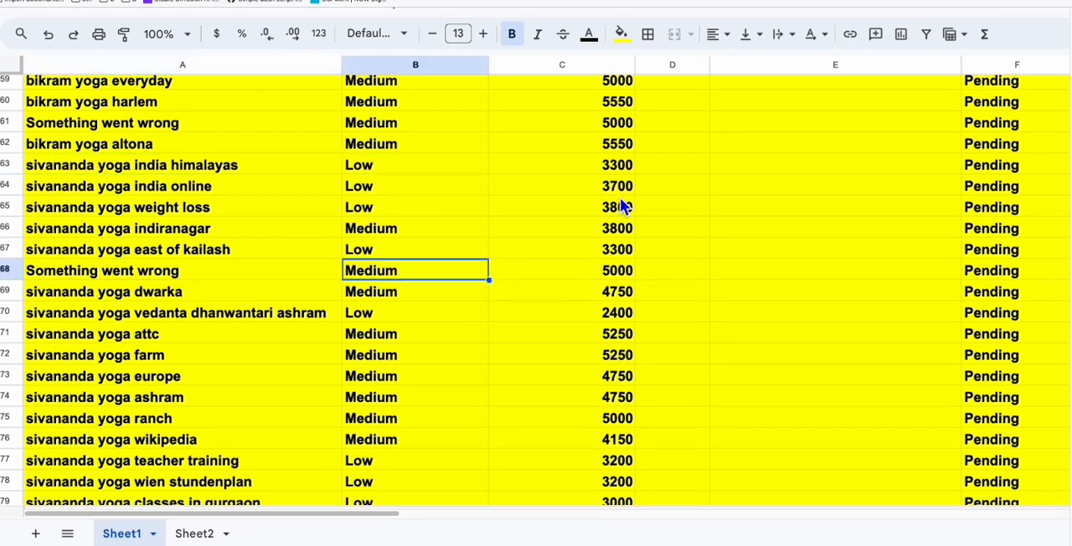
scroll("down", 3)
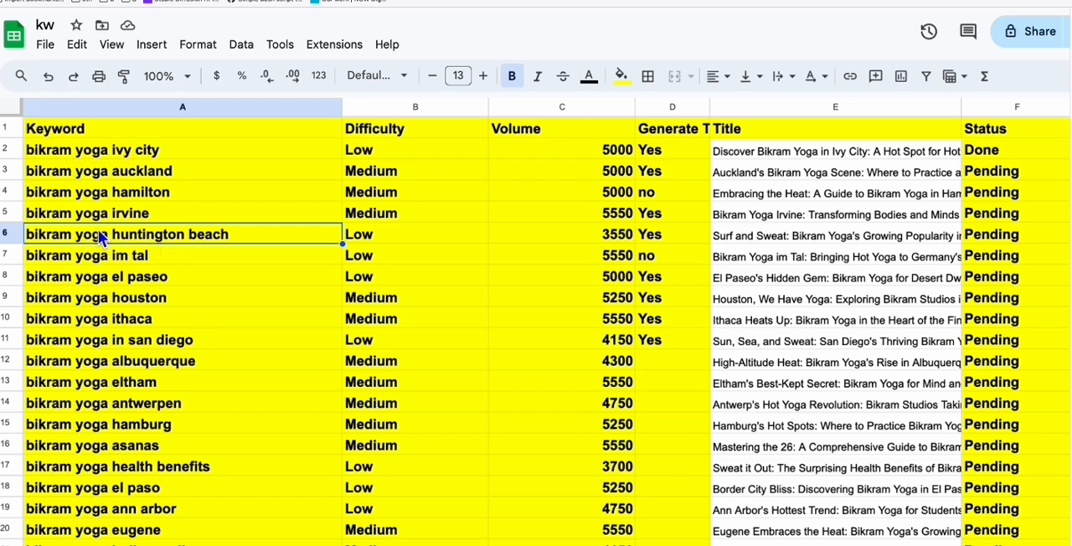
scroll("down", 3)
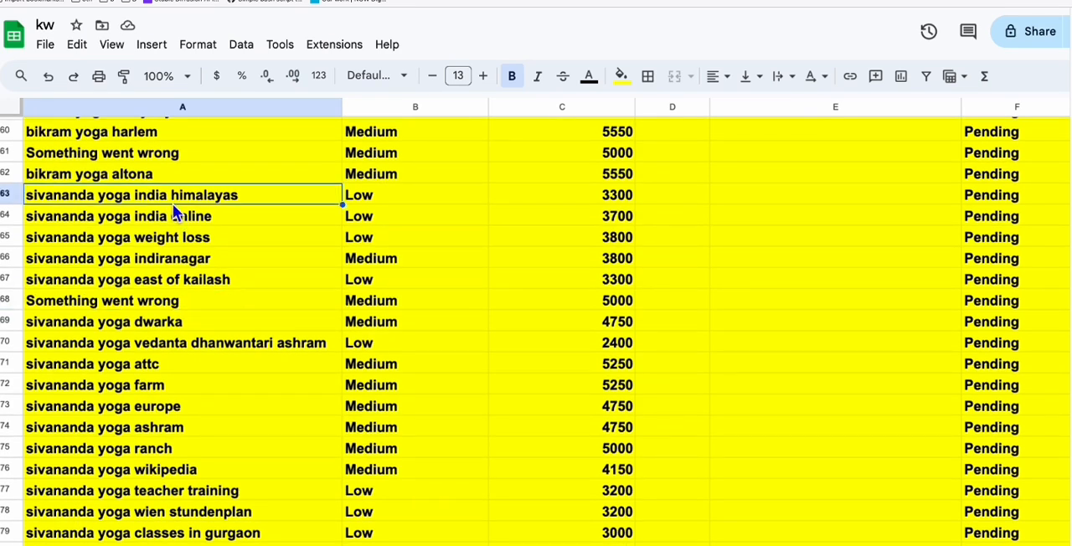
scroll("down", 3)
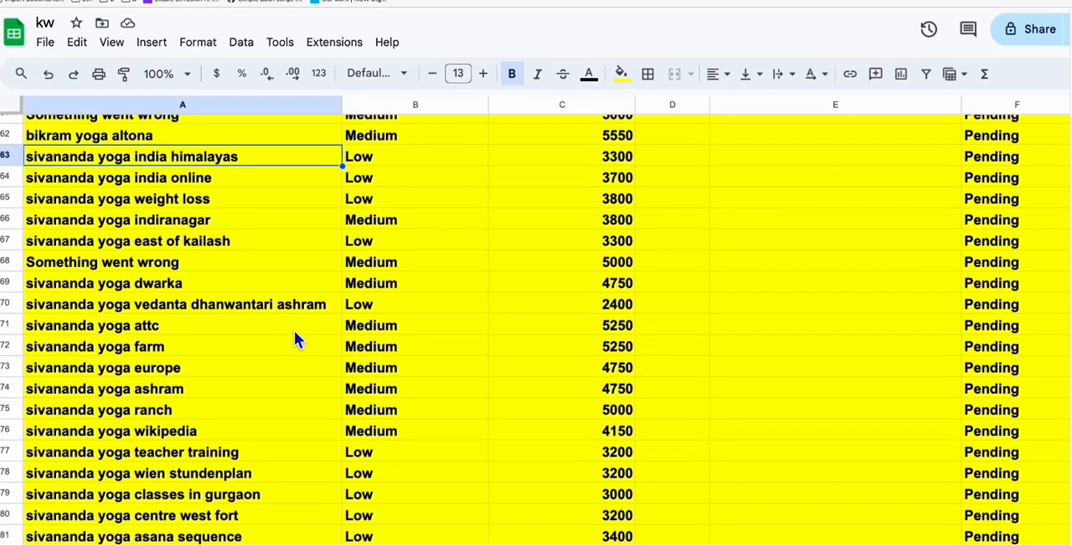
scroll("down", 3)
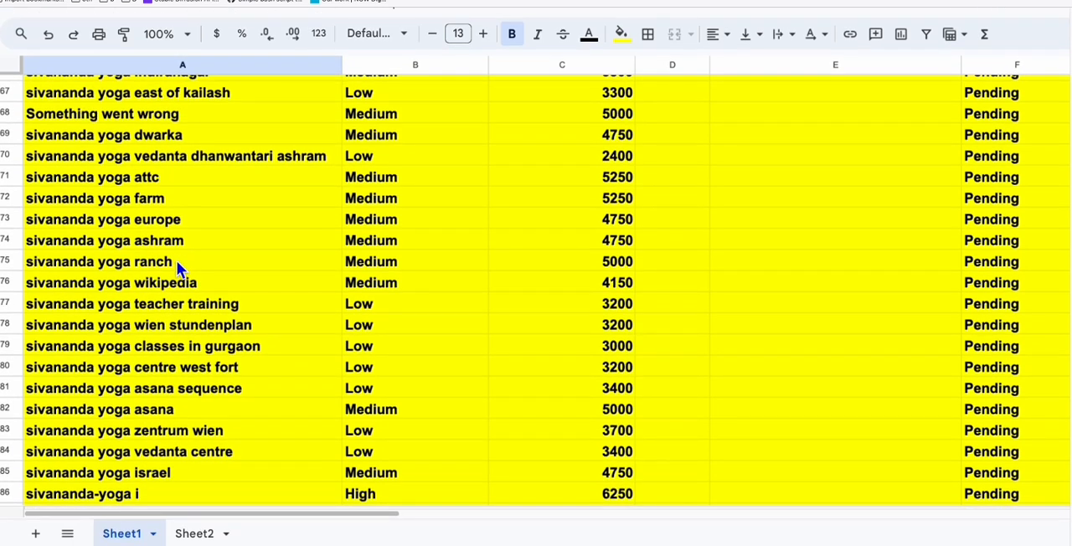
scroll("down", 3)
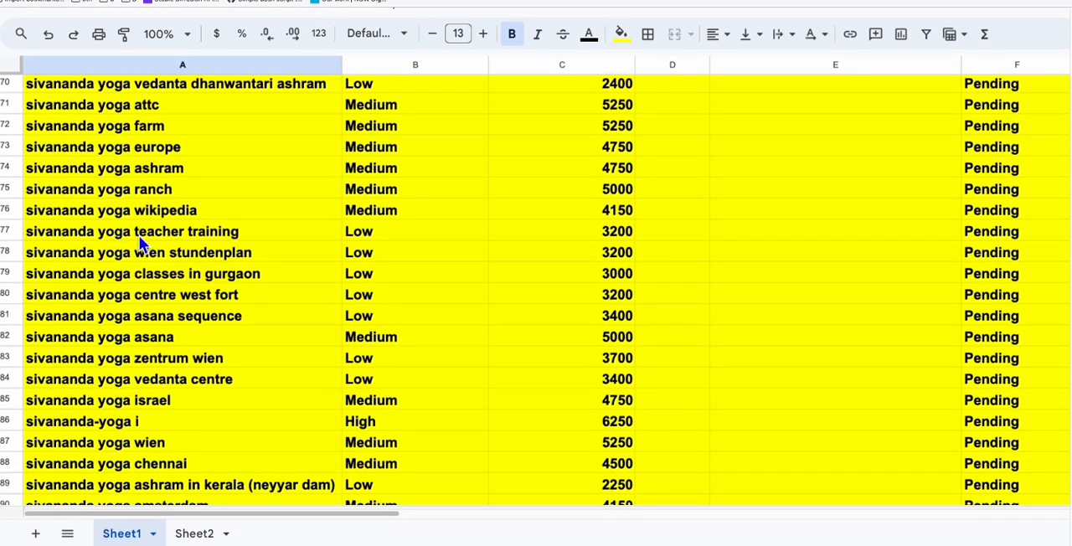
scroll("up", 3)
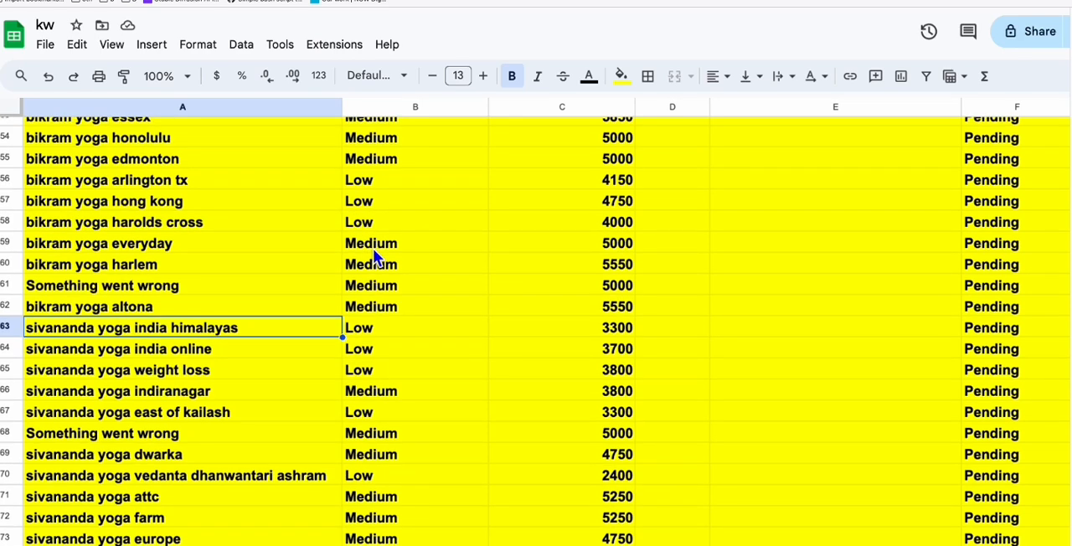
scroll("down", 3)
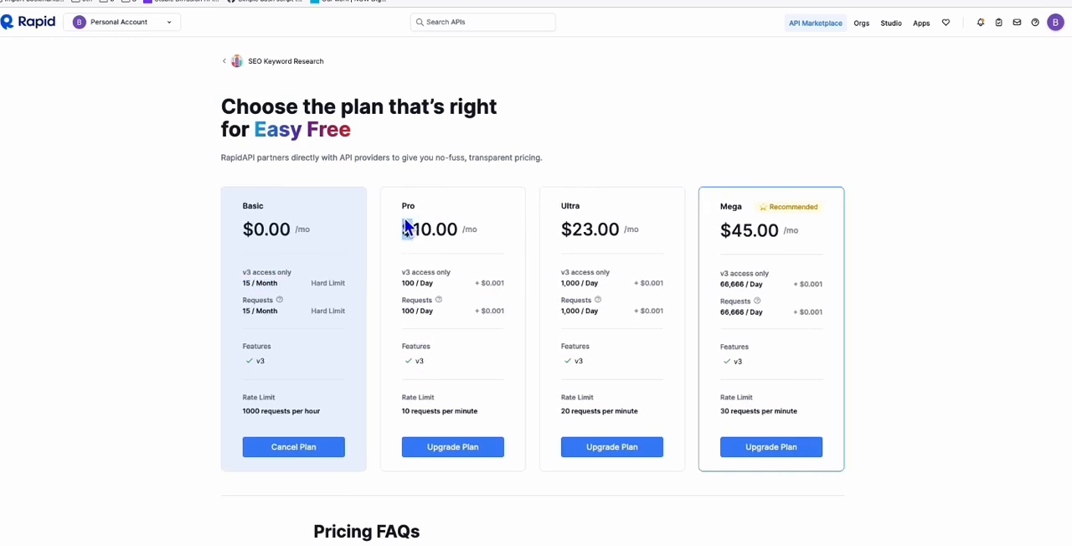
double_click(416, 282)
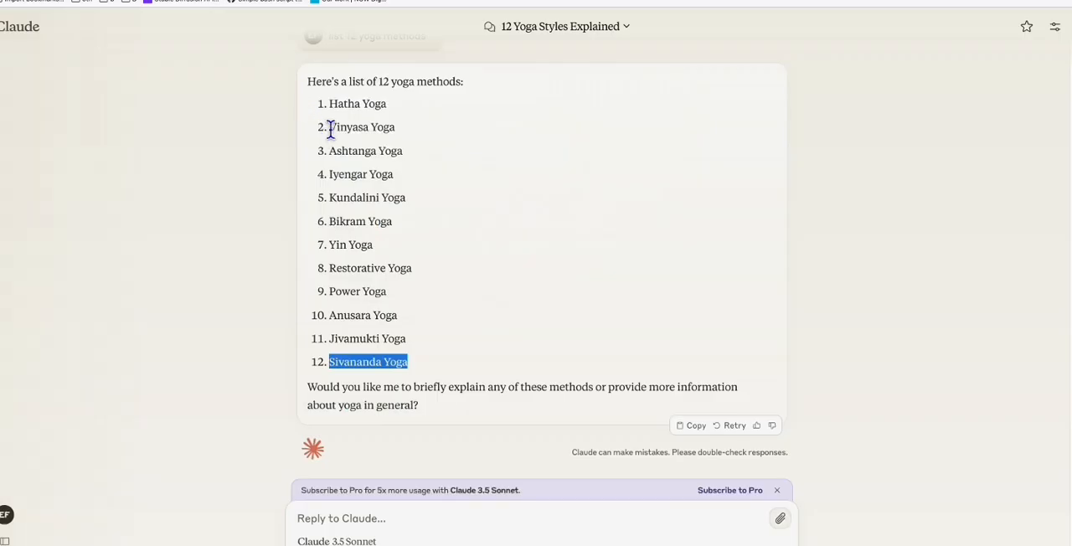
mouse_move(402, 239)
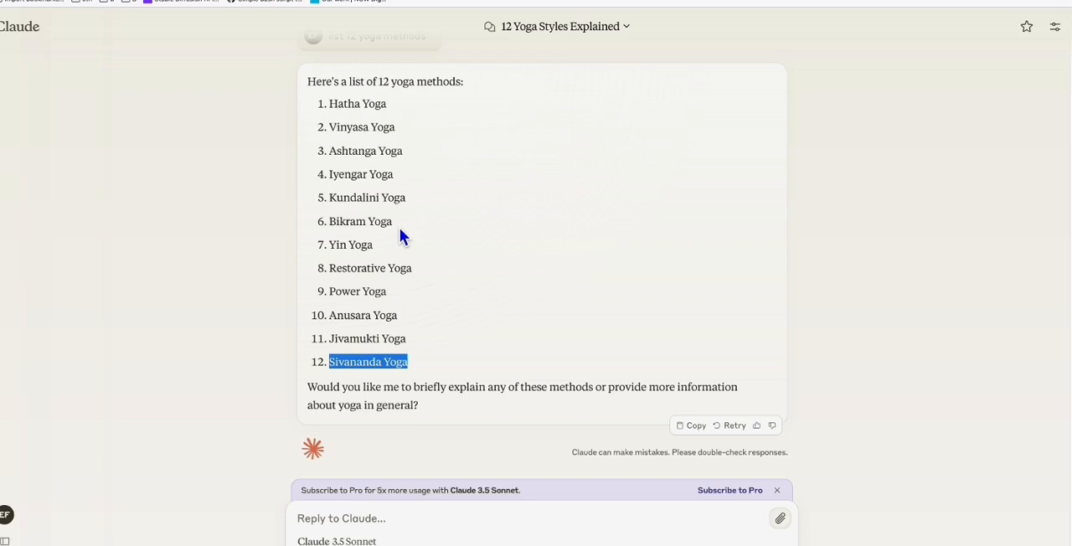
mouse_move(270, 16)
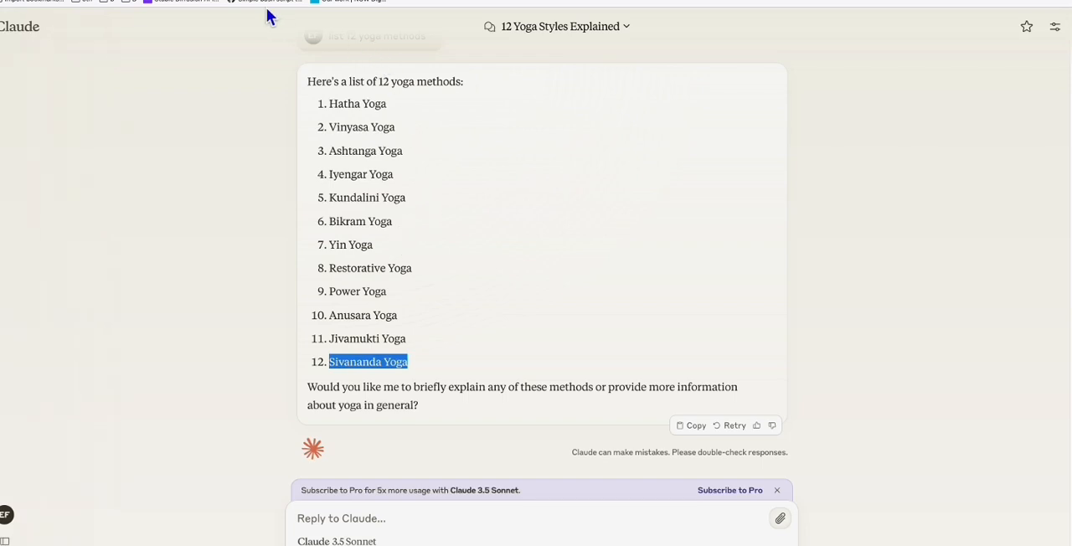
mouse_move(329, 104)
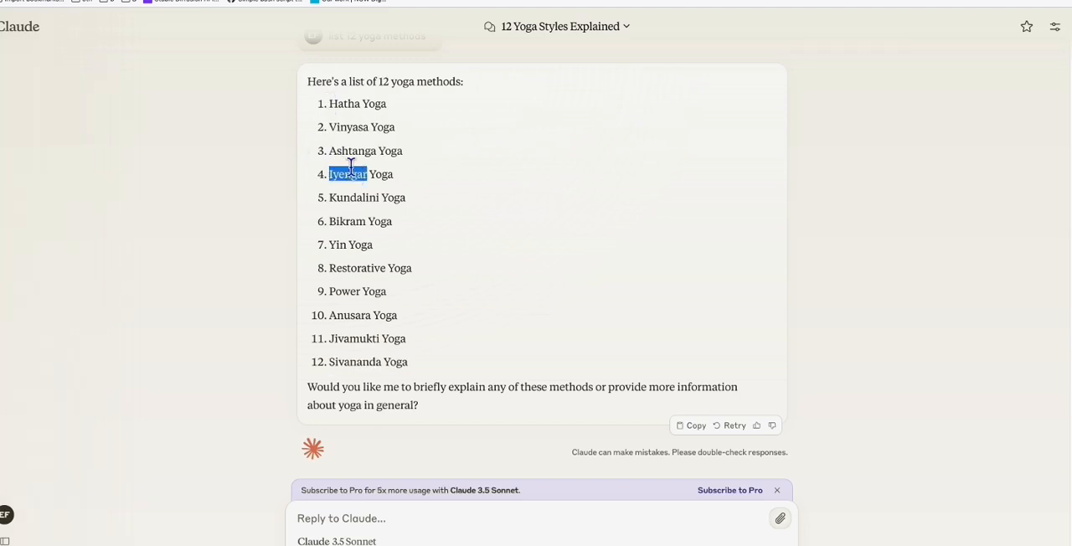
mouse_move(563, 130)
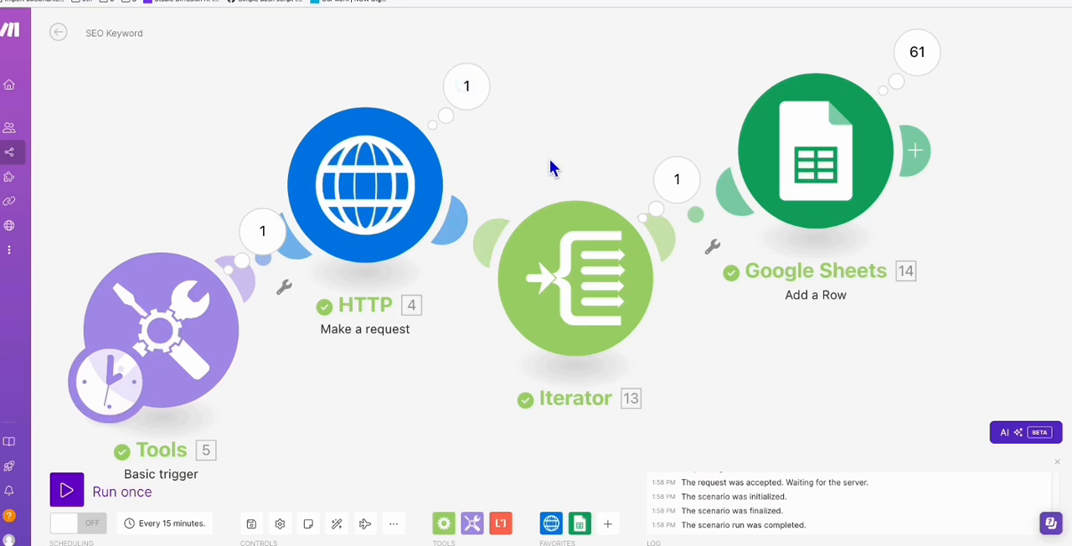
mouse_move(471, 7)
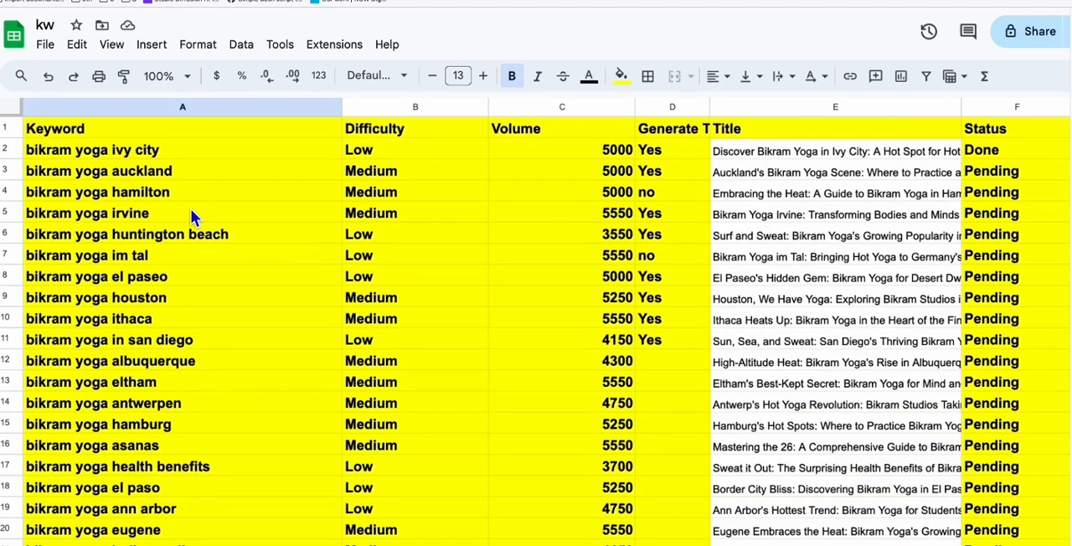
Step: Select the bikram yoga auckland keyword in the kw sheet
left_click(99, 170)
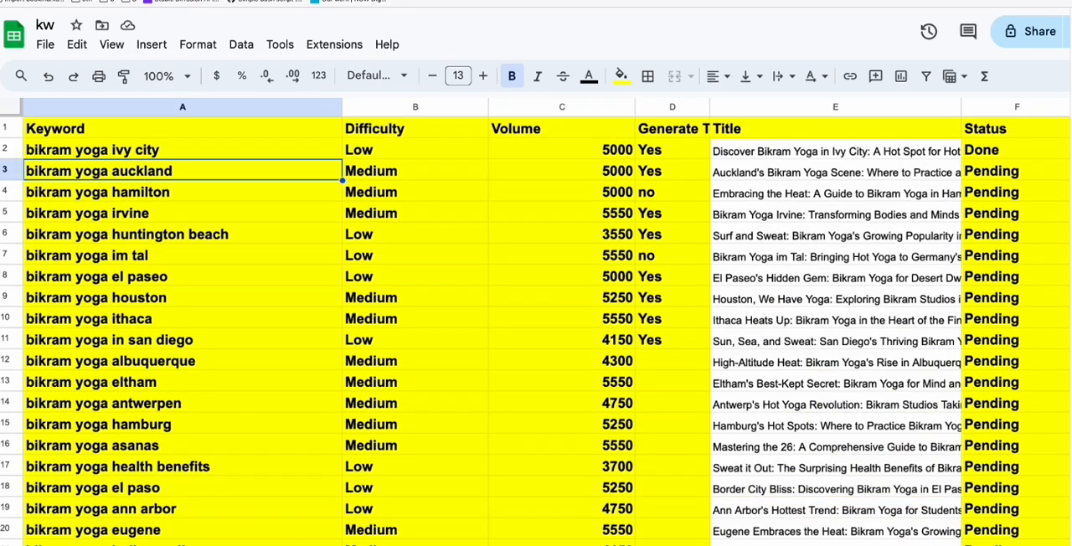